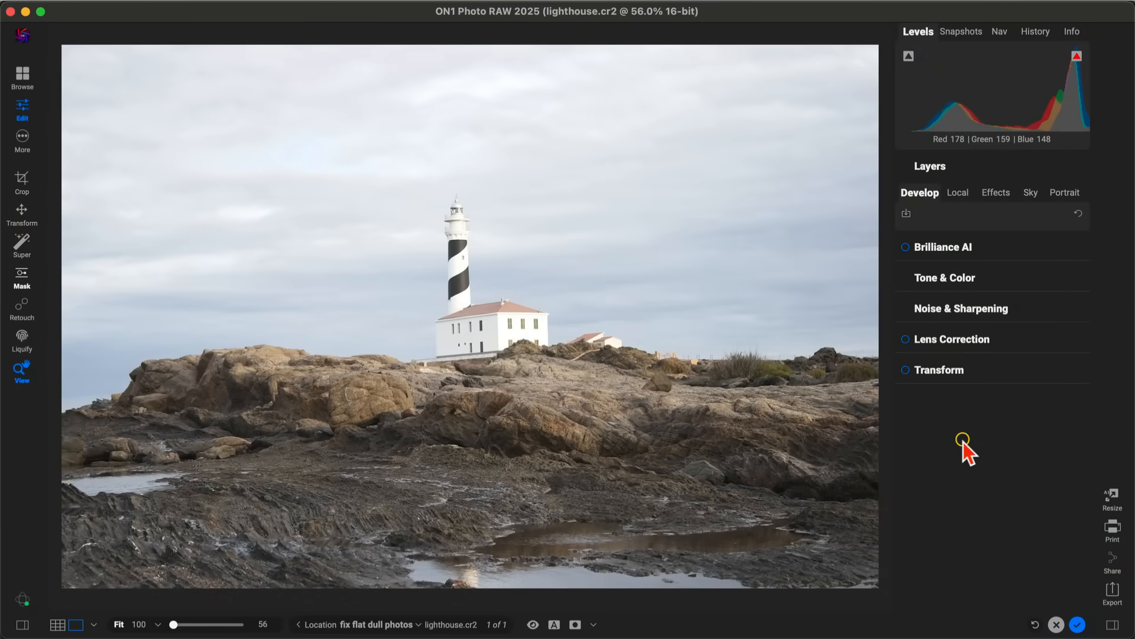
Step: Enable Brilliance AI so the flat lighthouse photo gets auto contrast and a moodier sky
left_click(532, 624)
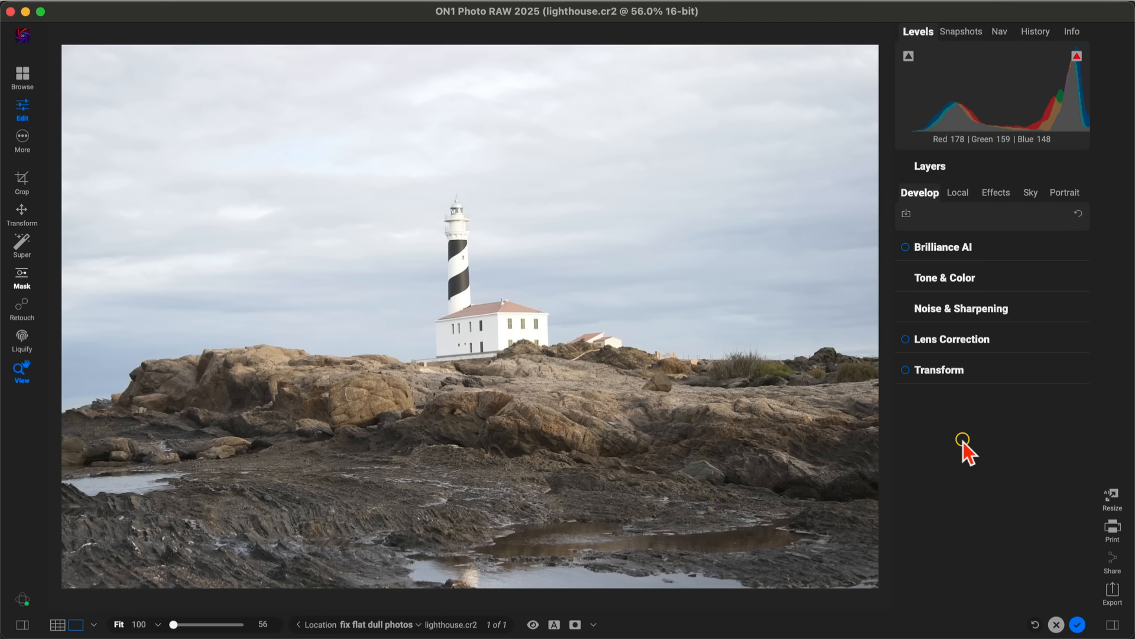
mouse_move(954, 278)
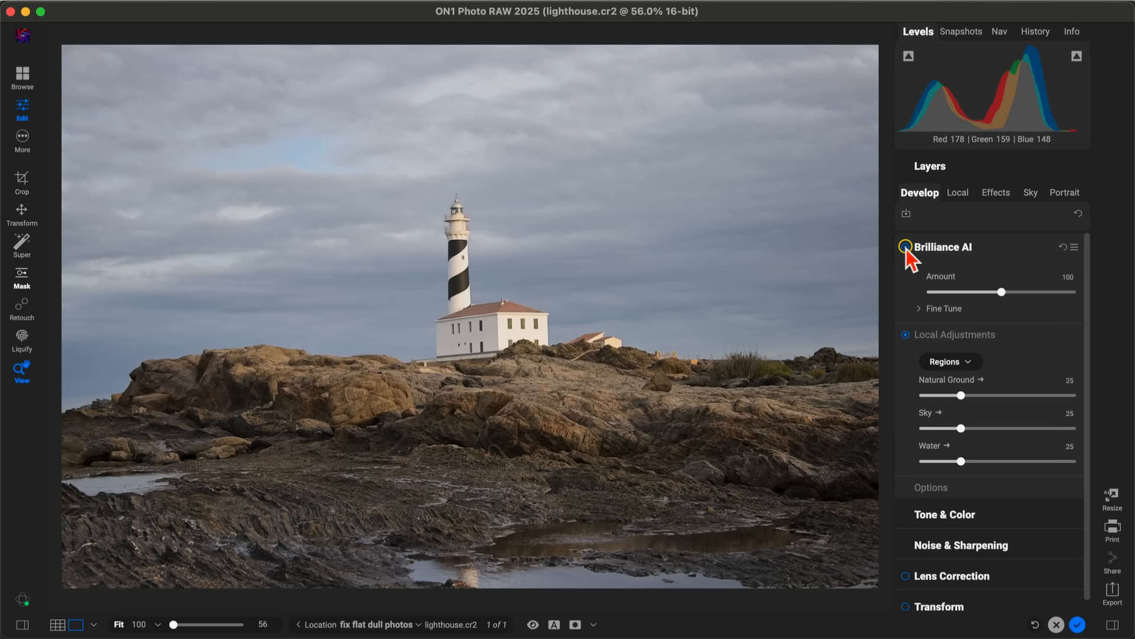
Step: Collapse Brilliance AI and reveal the Tone & Color pane with exposure at -1.05
left_click(532, 625)
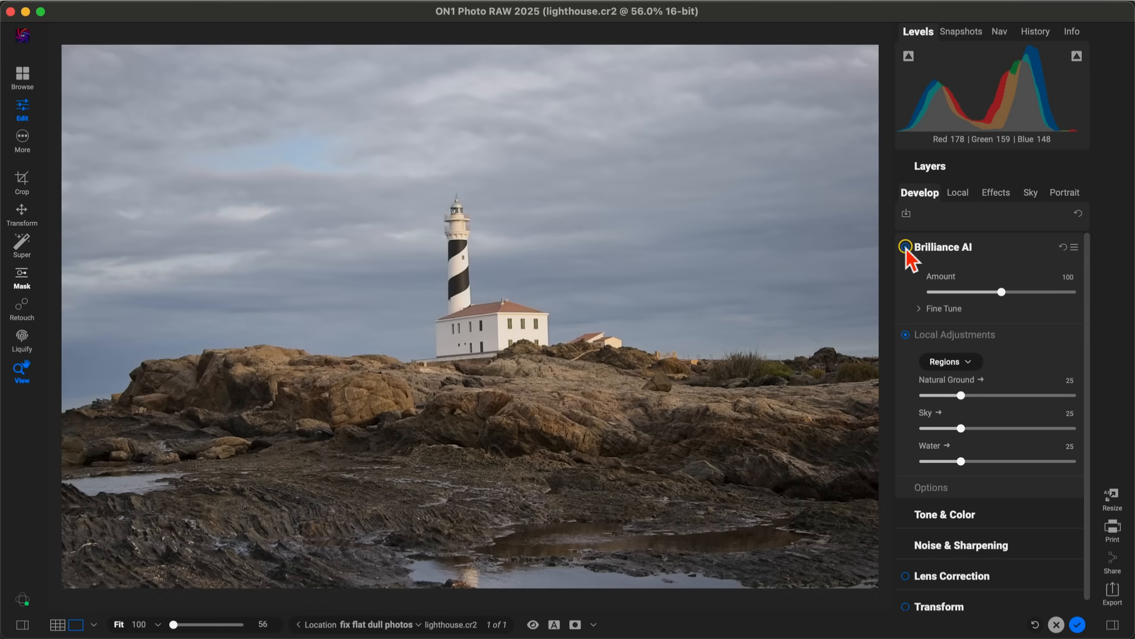
left_click(532, 625)
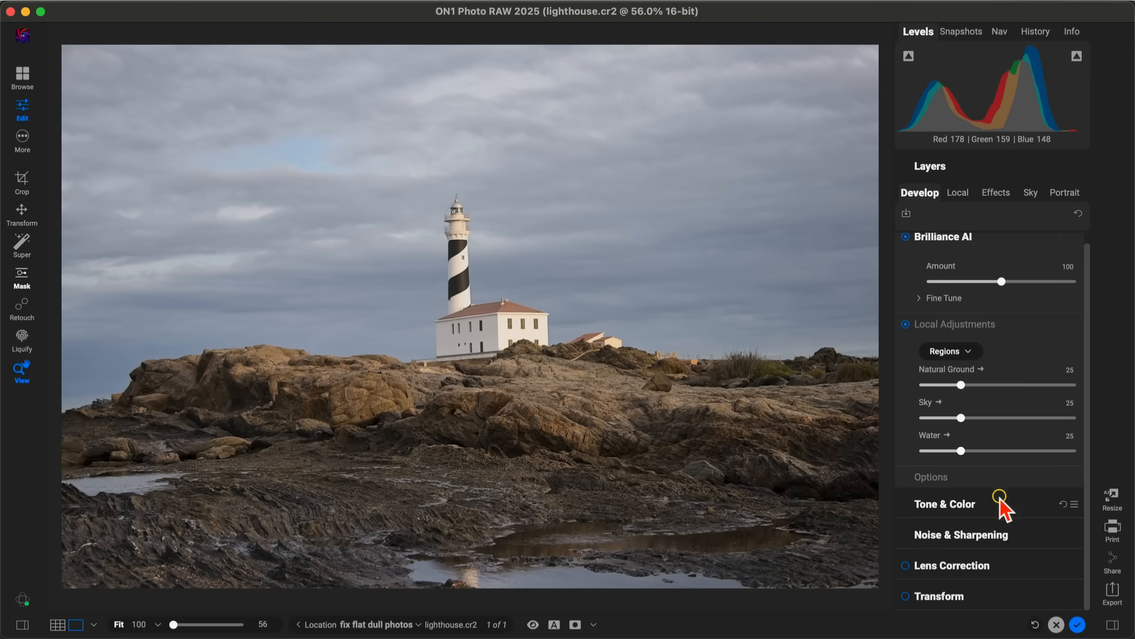
left_click(944, 504)
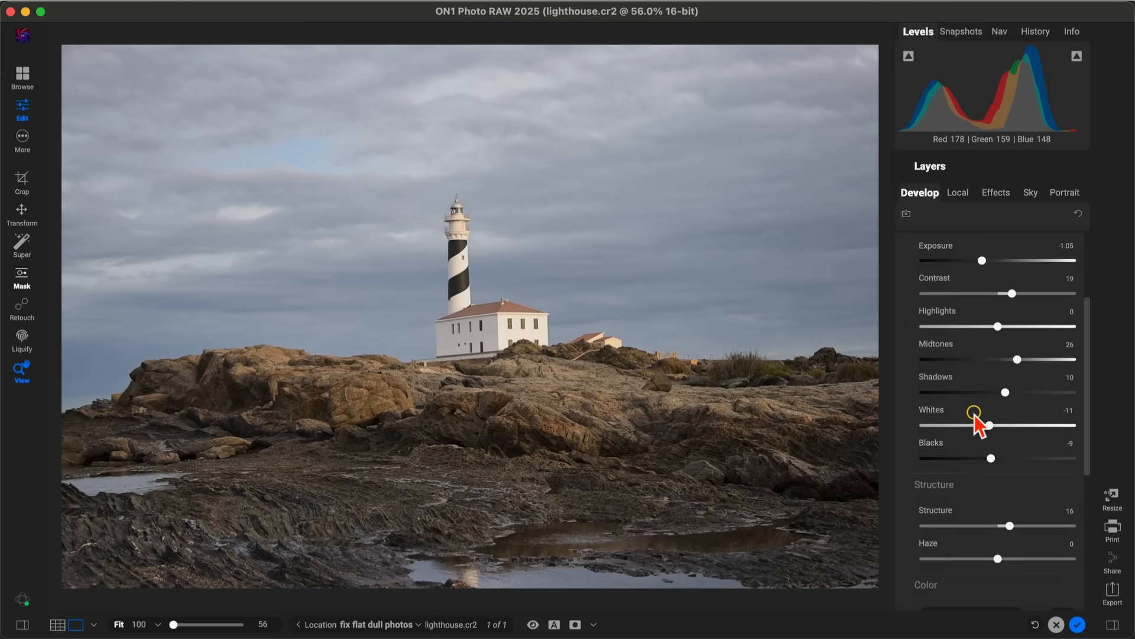
scroll("up", 3)
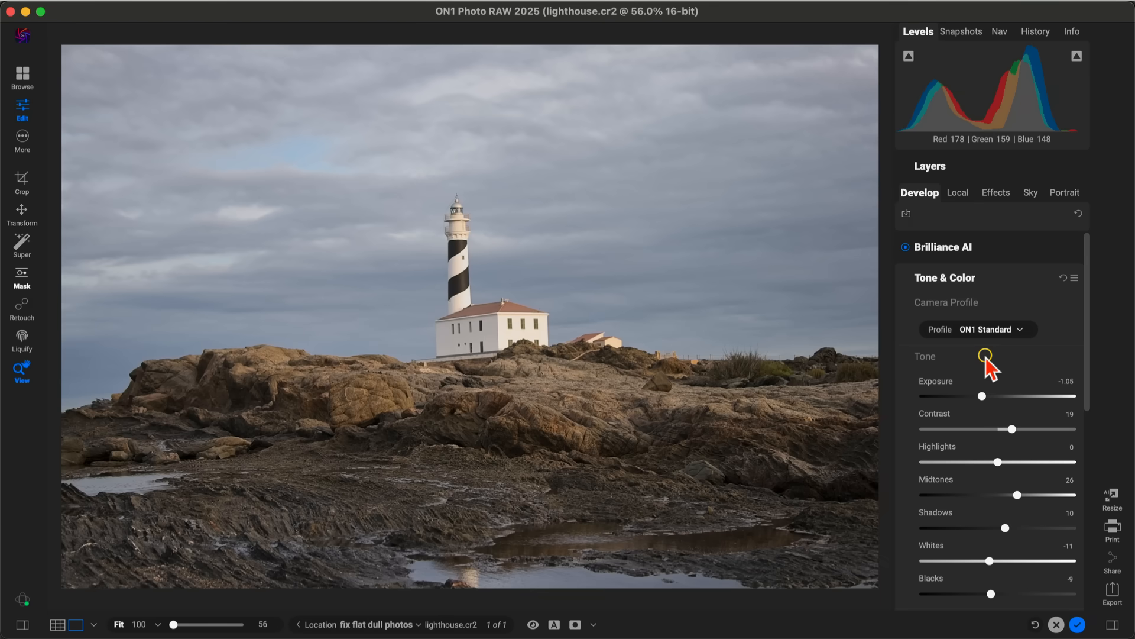
Step: Expand Brilliance AI to raise its Sky enhancement to 53 and Water to 43
left_click(998, 31)
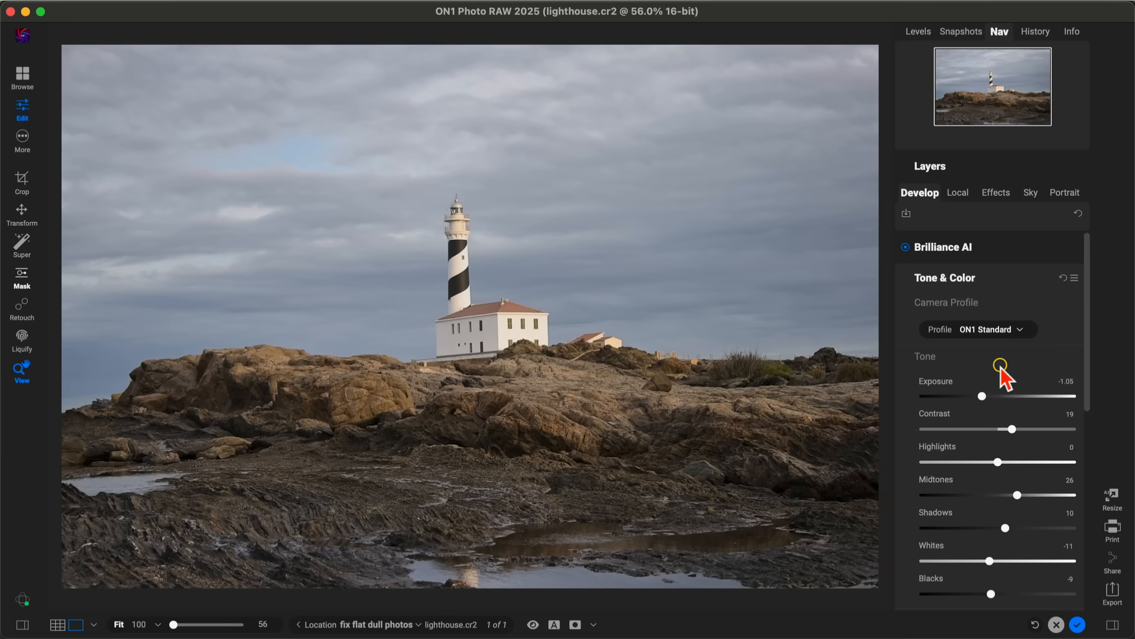
mouse_move(1005, 261)
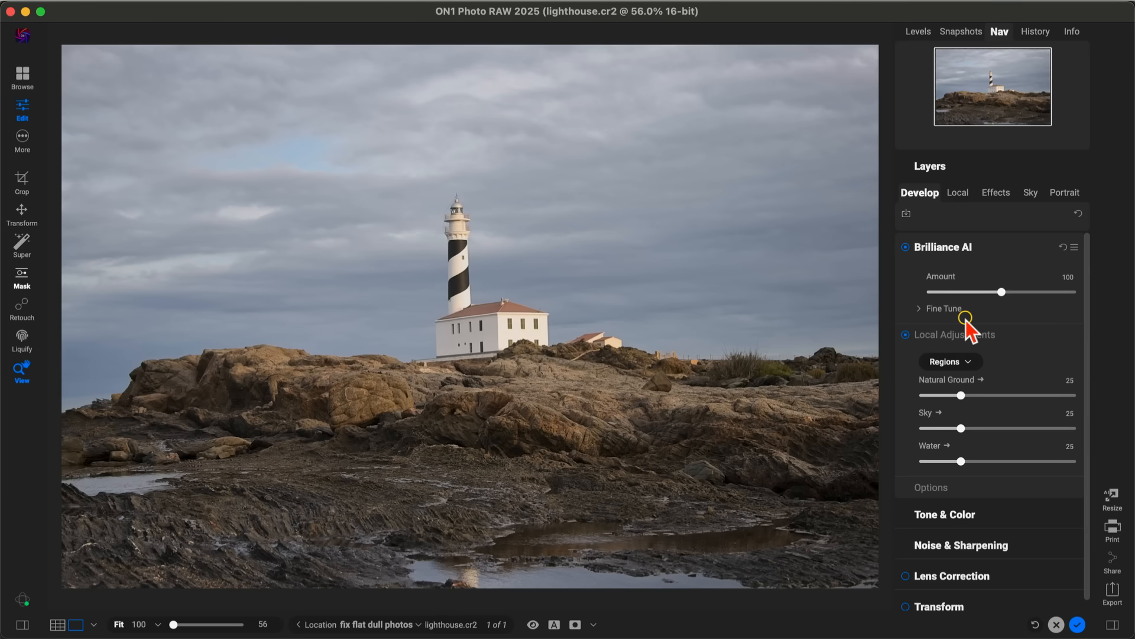
mouse_move(1005, 292)
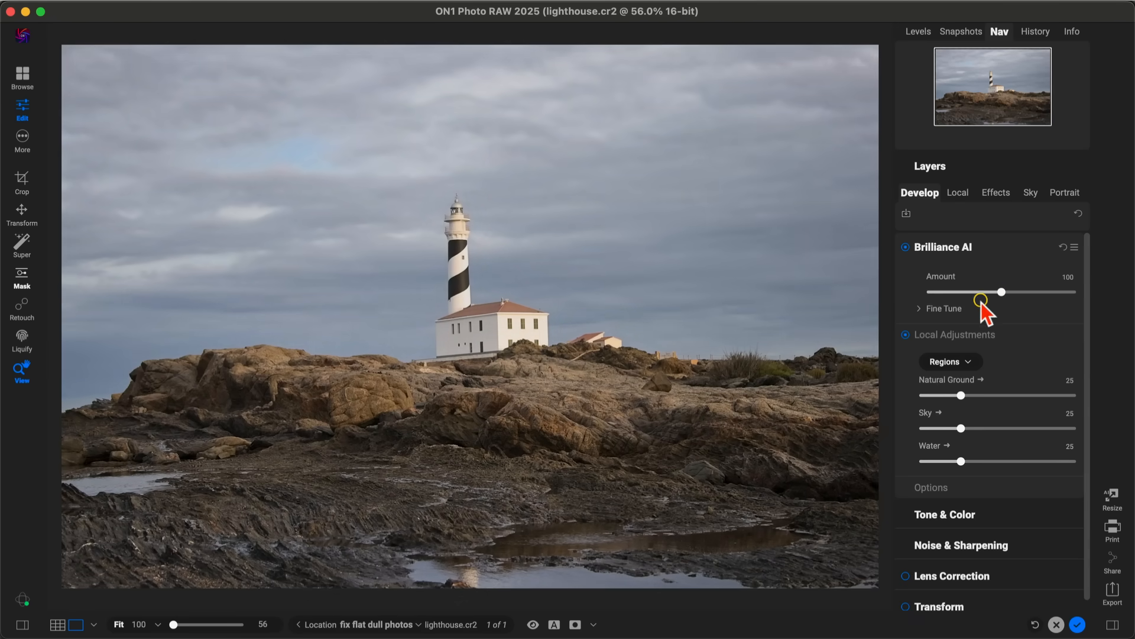
mouse_move(1007, 399)
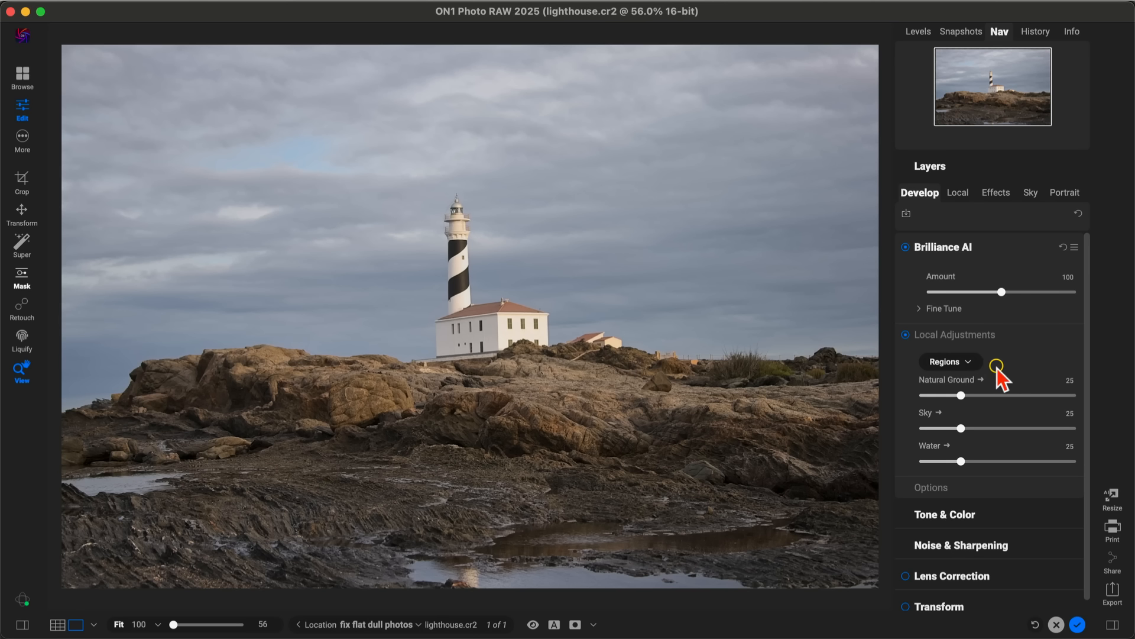
mouse_move(963, 427)
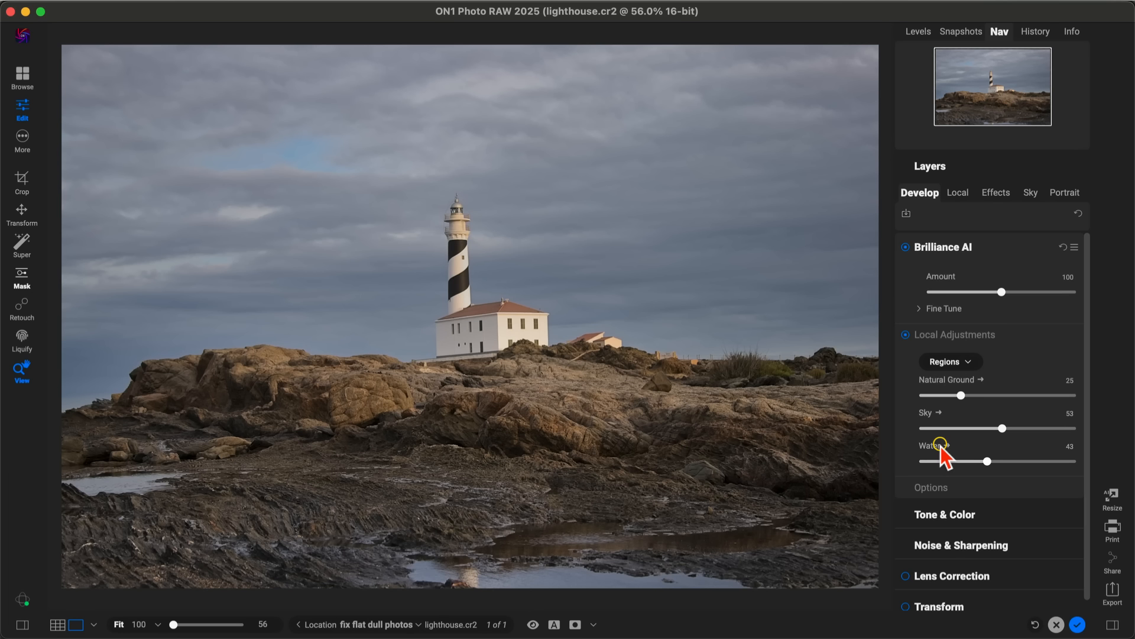
mouse_move(21, 196)
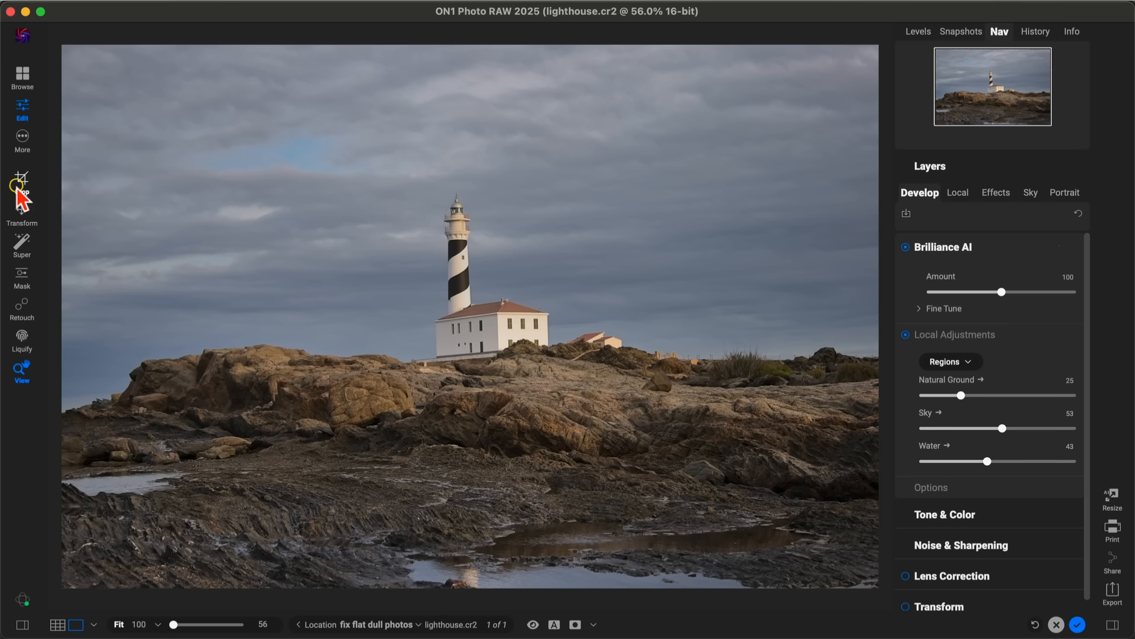
mouse_move(18, 251)
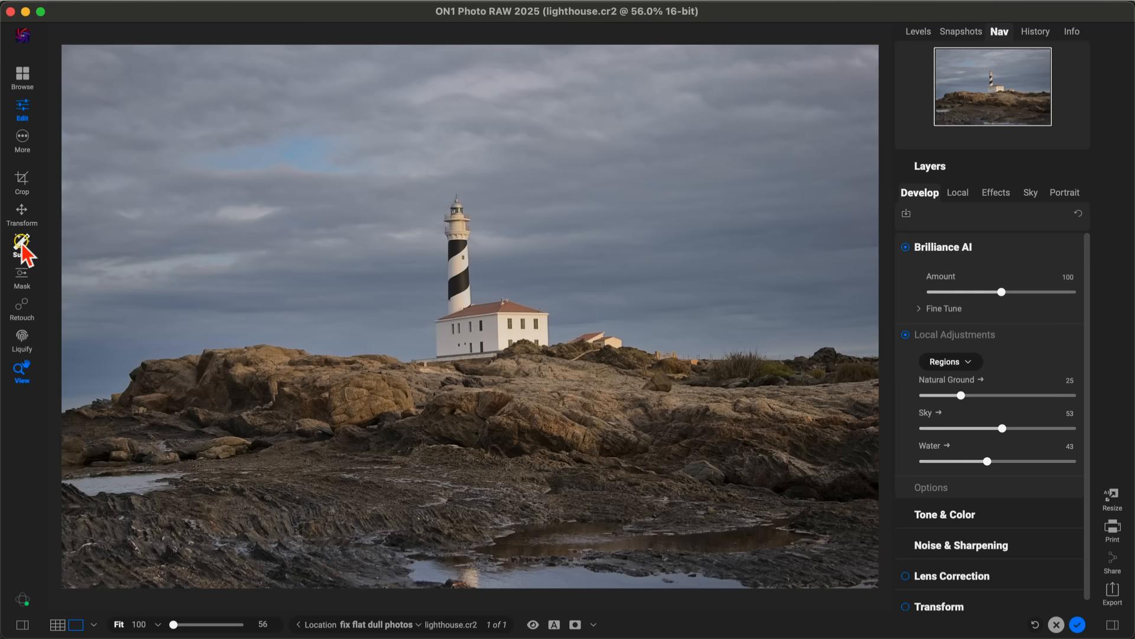
Step: Use Super Select to build an AI mask of the sky, excluding lighthouse and rocks
left_click(996, 192)
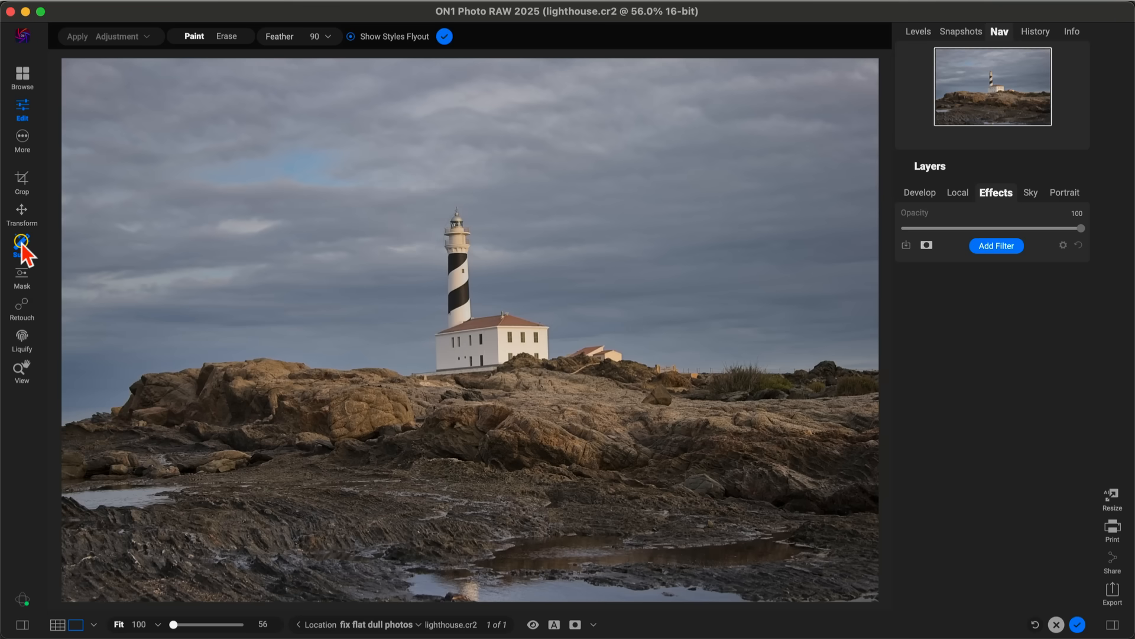
left_click(21, 245)
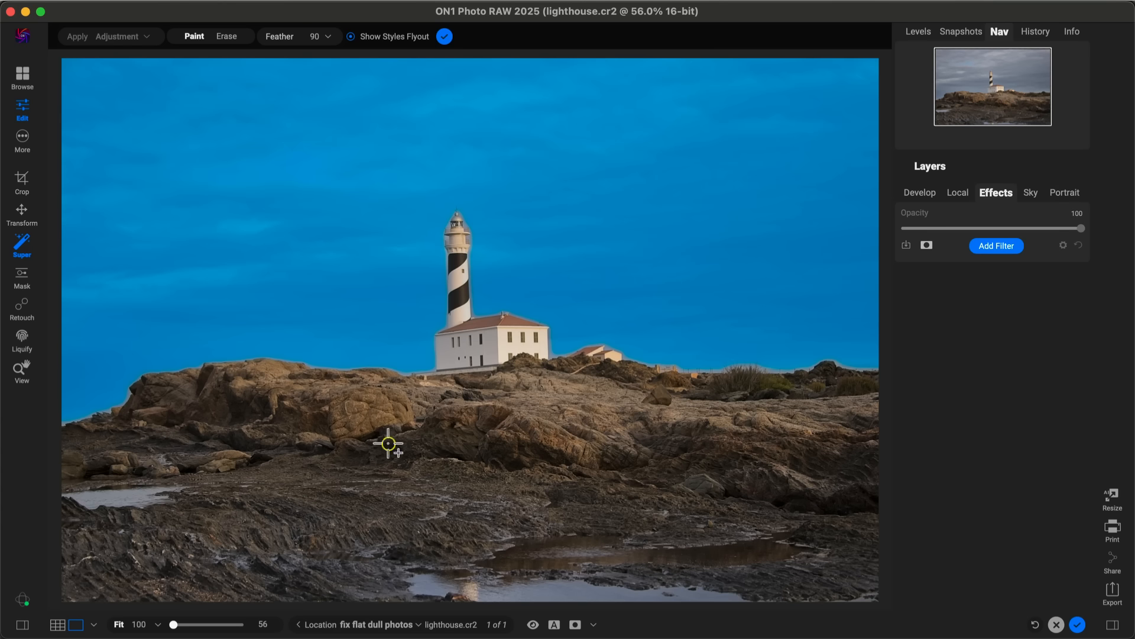
mouse_move(333, 282)
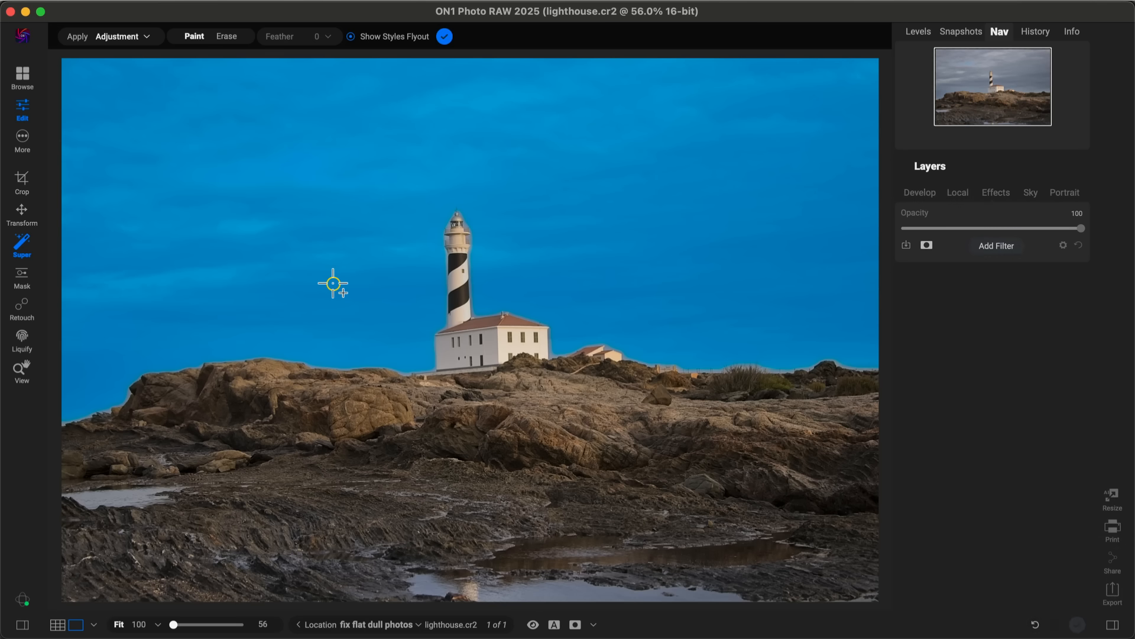
mouse_move(241, 96)
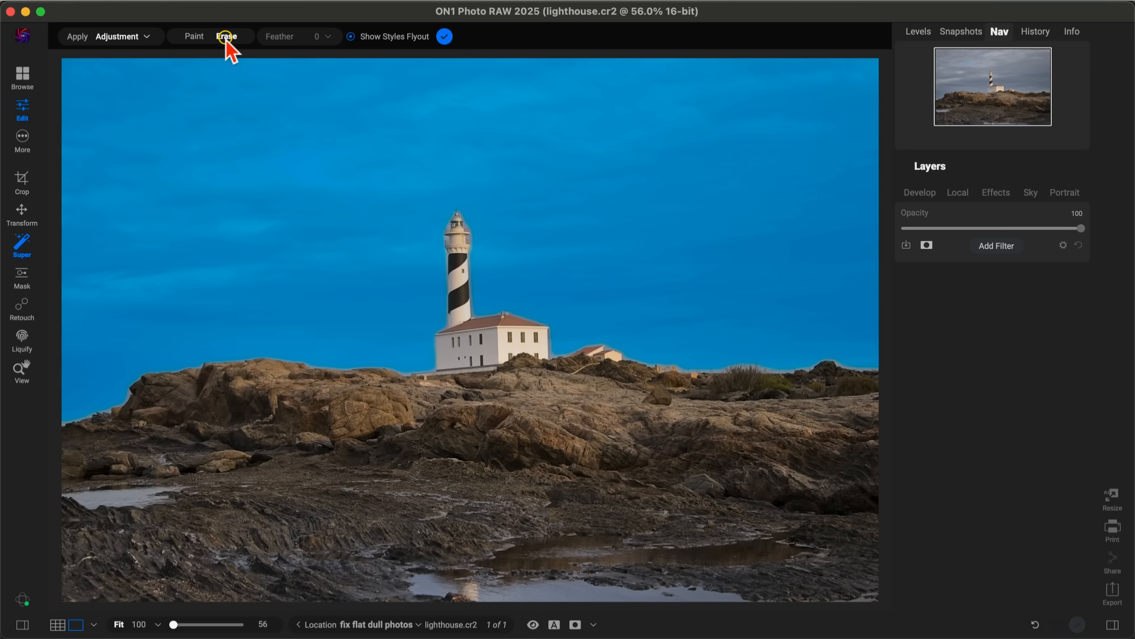
Step: Add a Dynamic Contrast filter with the Surreal style, compare it toggled off/on, opacity 64
left_click(118, 36)
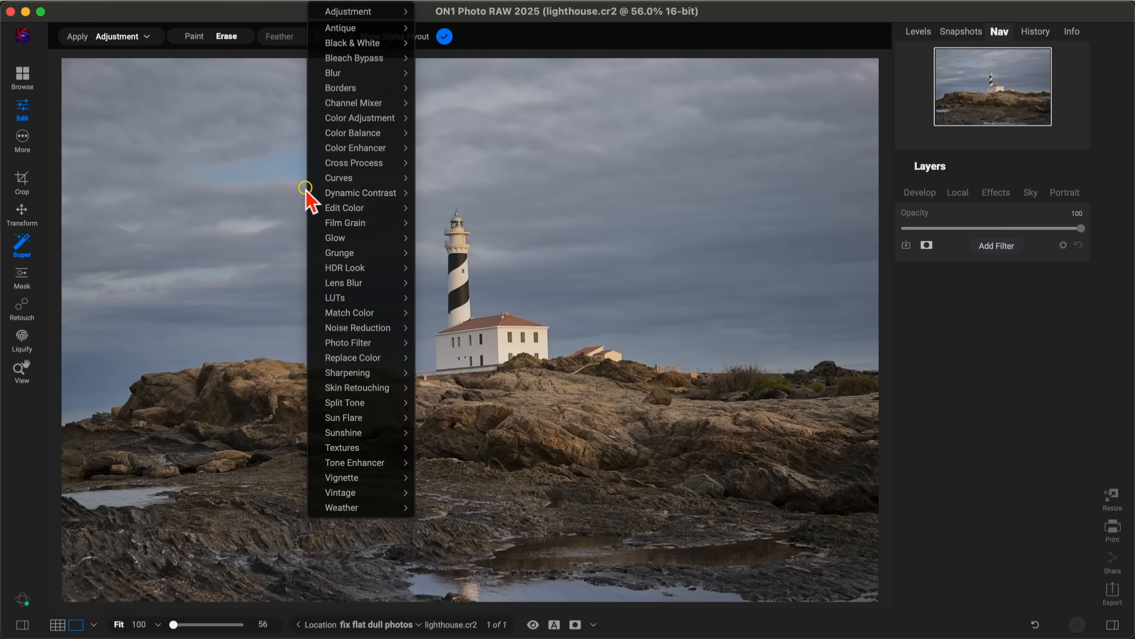
left_click(360, 193)
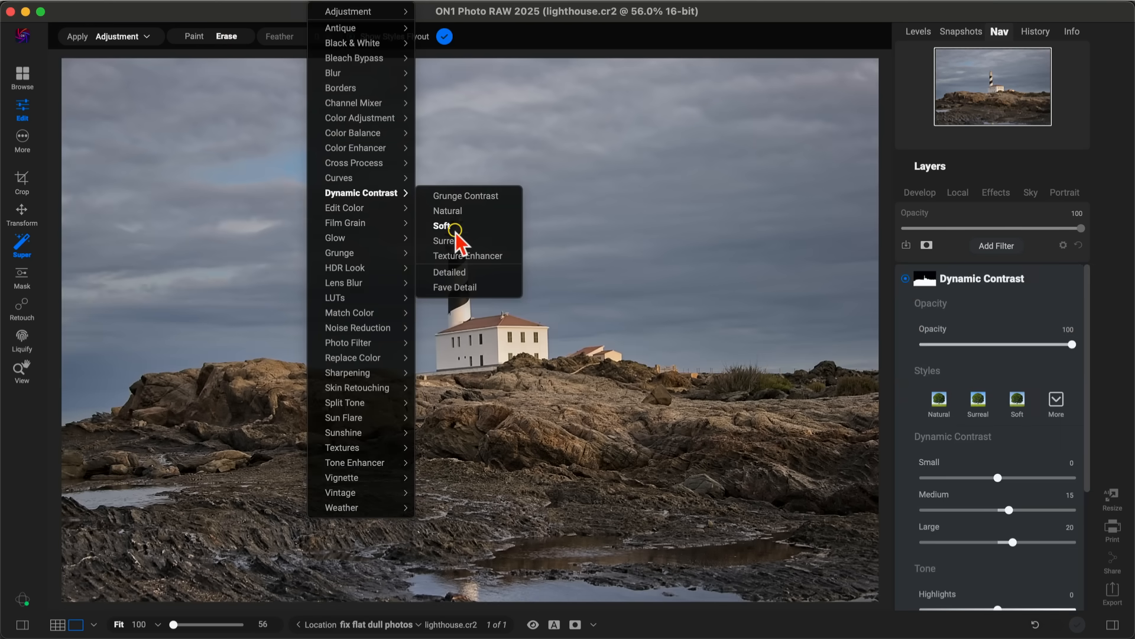
left_click(449, 241)
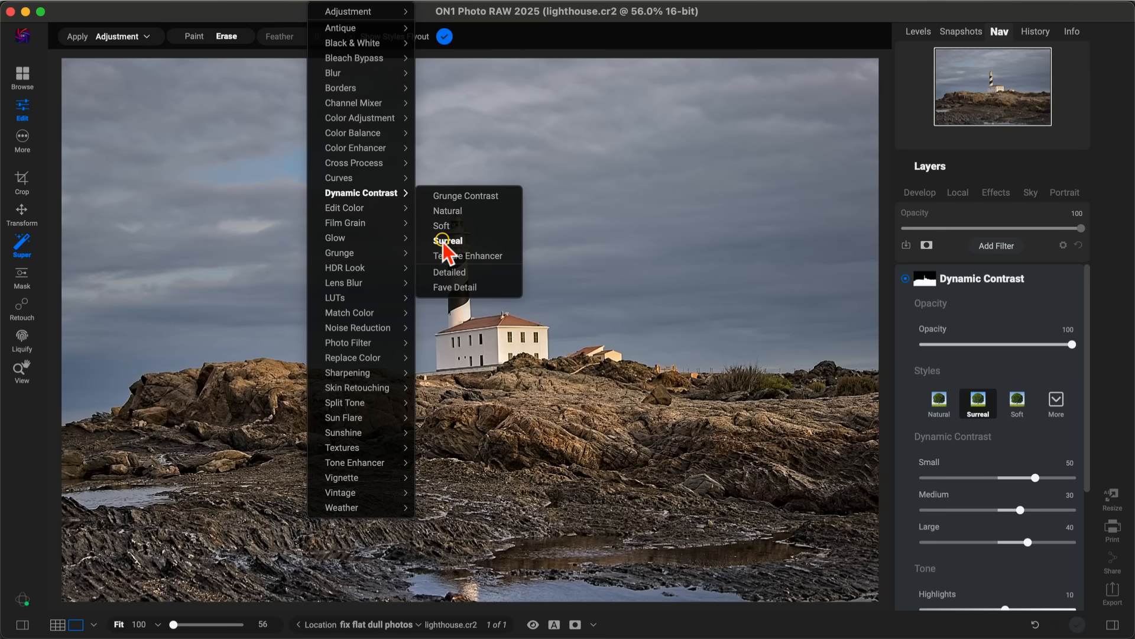
left_click(449, 240)
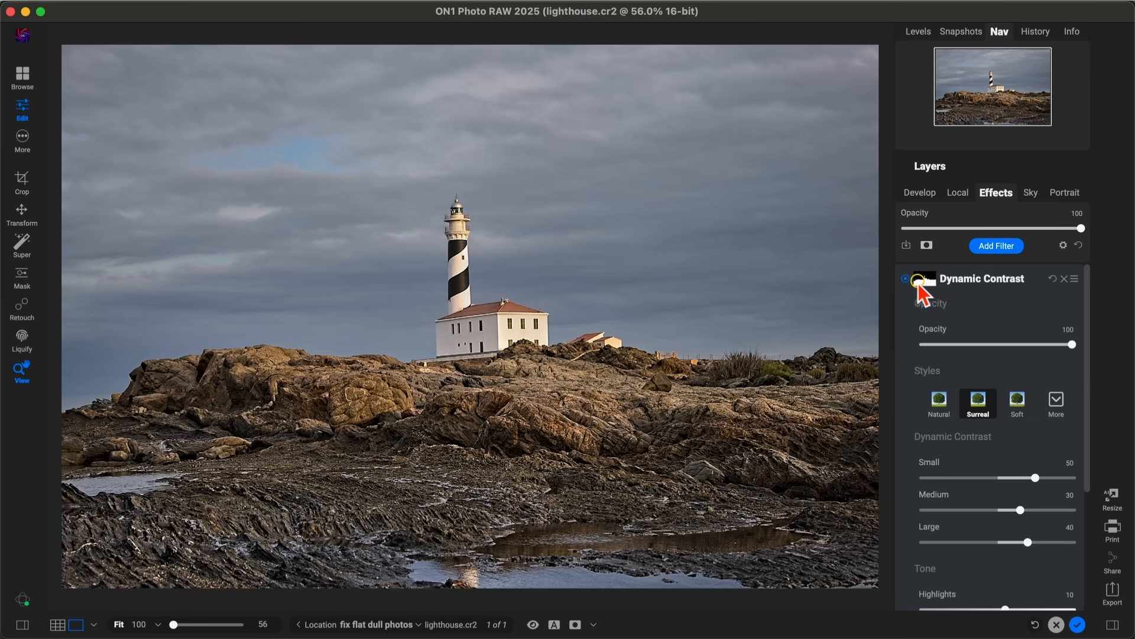
mouse_move(928, 281)
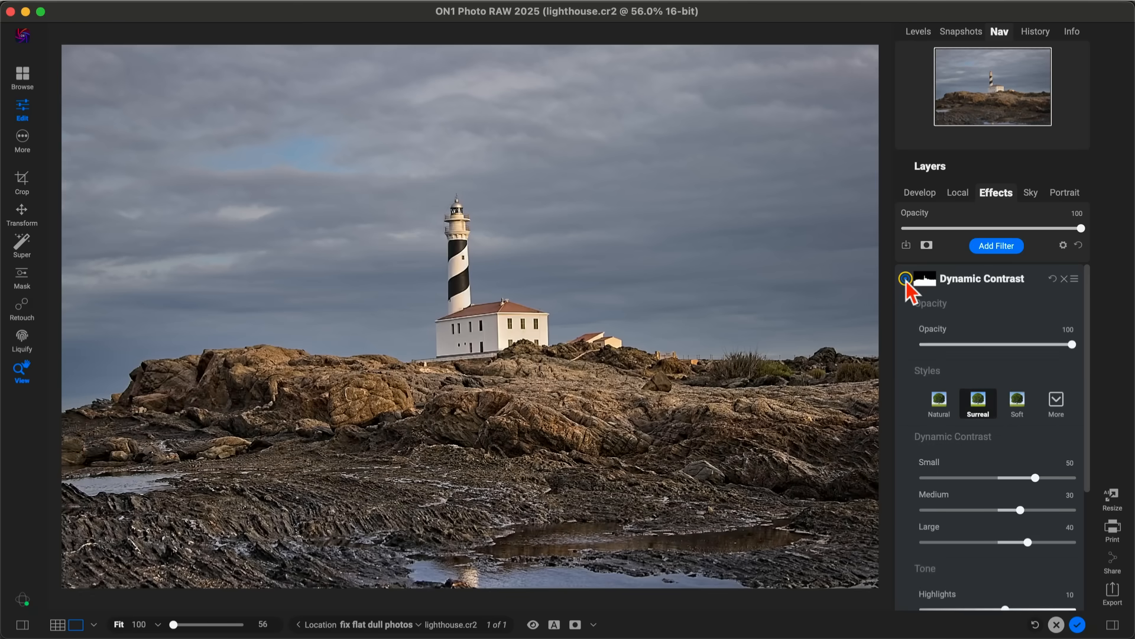
left_click(907, 279)
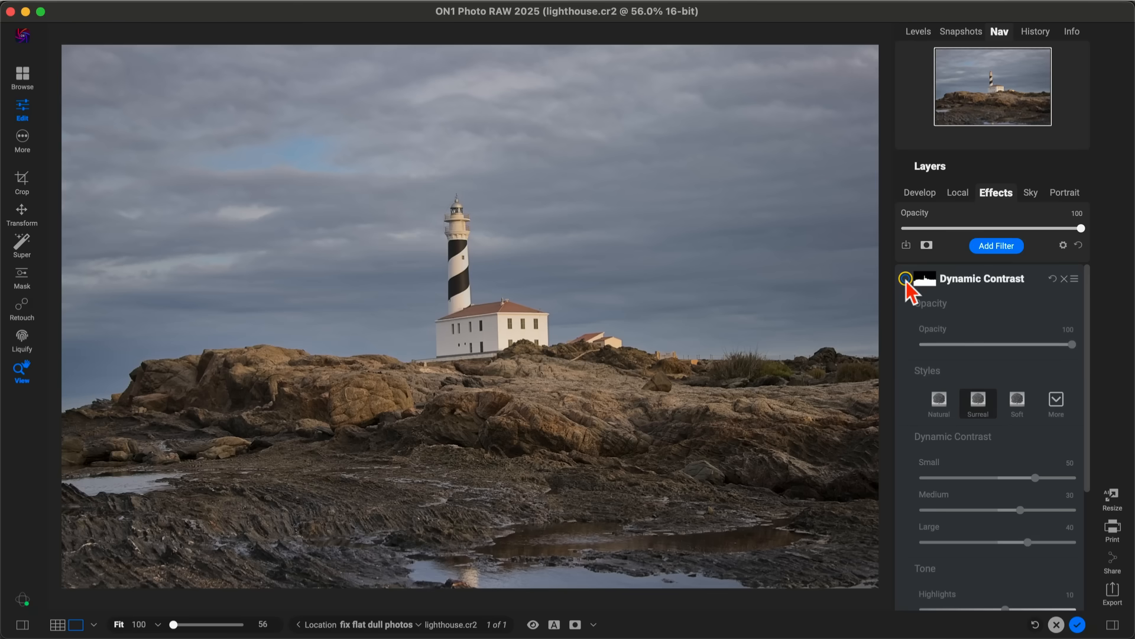
left_click(906, 278)
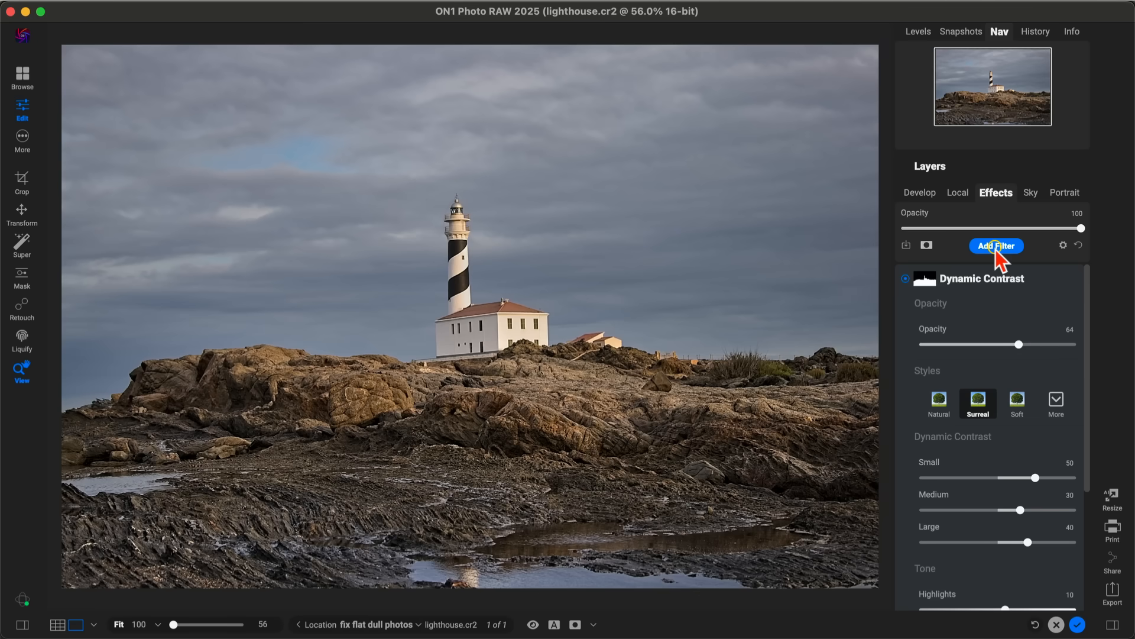
Step: Add a Color Enhancer filter with the Sky style at 100 opacity for bluer clouds
left_click(996, 246)
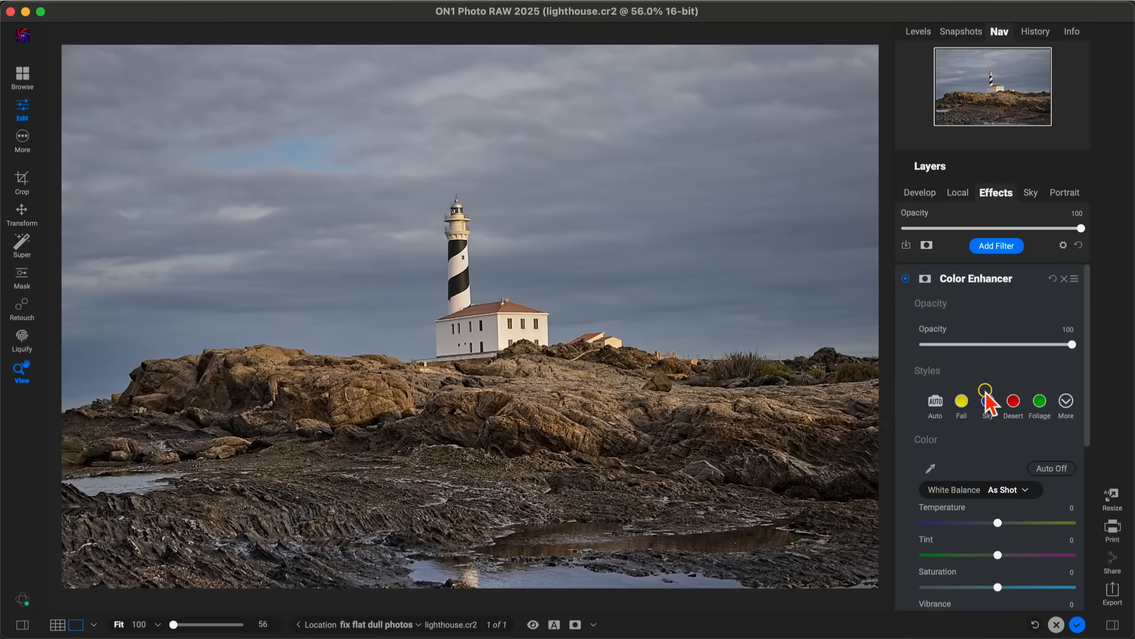
left_click(986, 401)
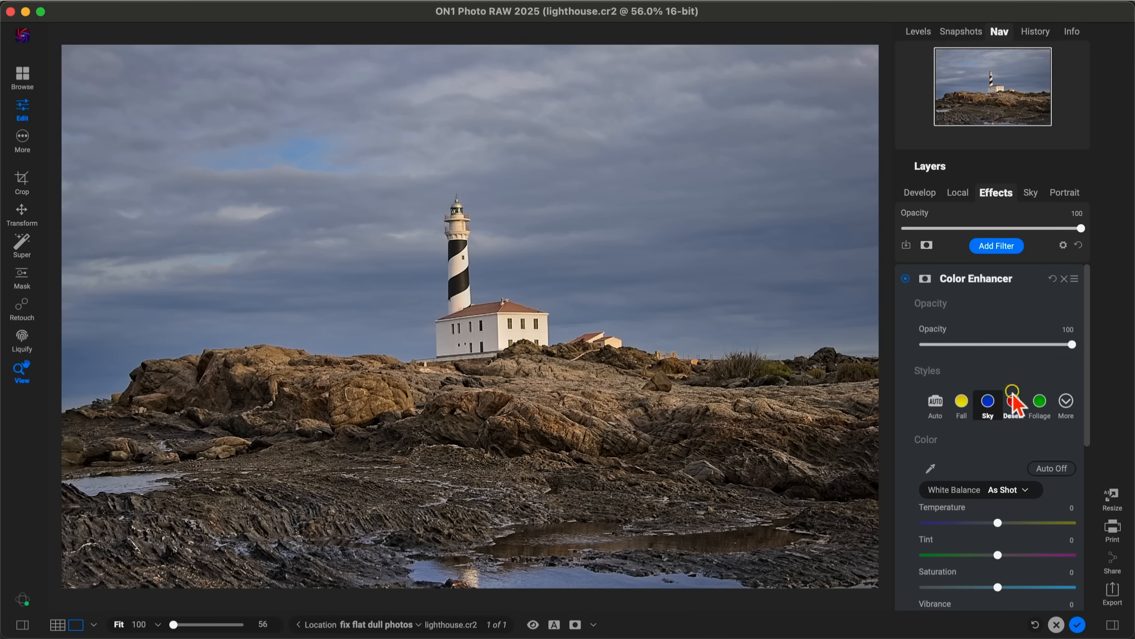
mouse_move(1017, 481)
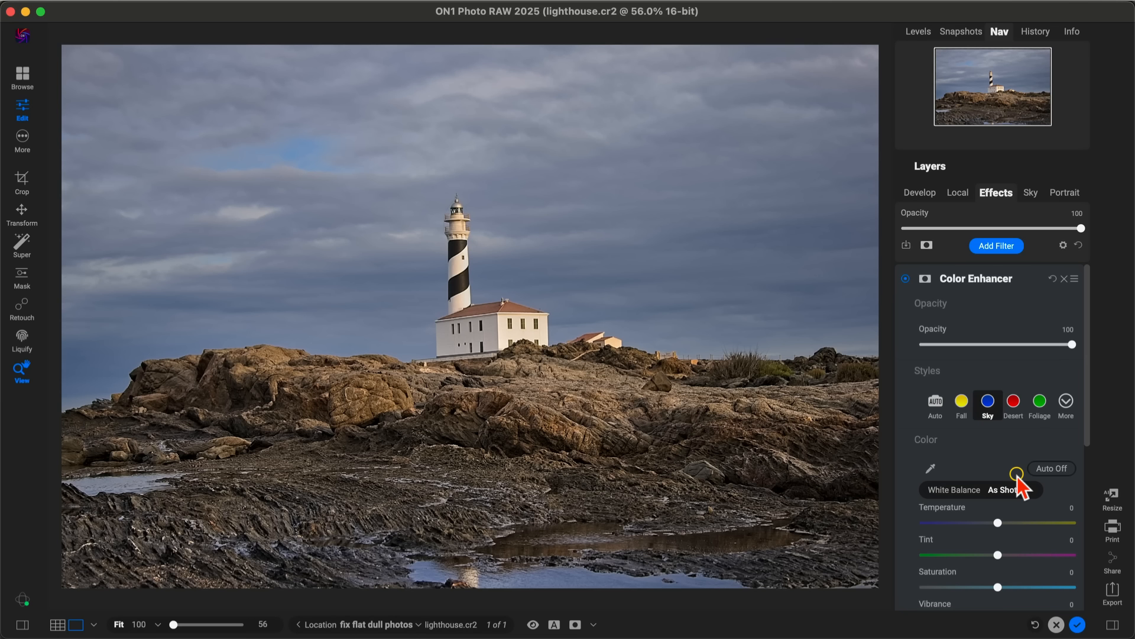
mouse_move(1011, 337)
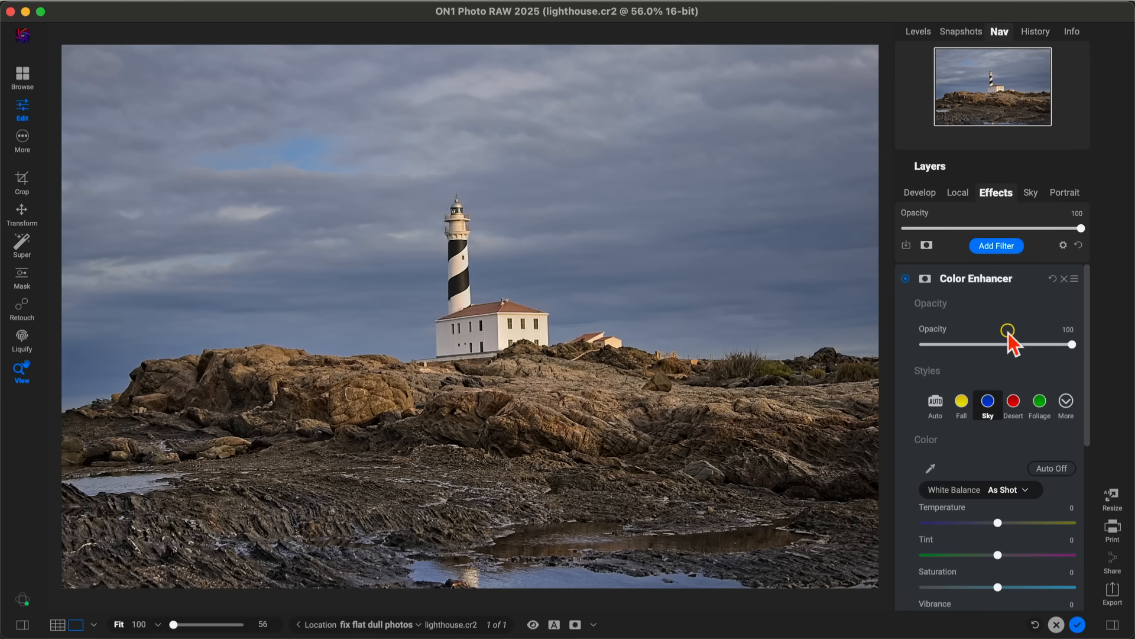
mouse_move(1008, 332)
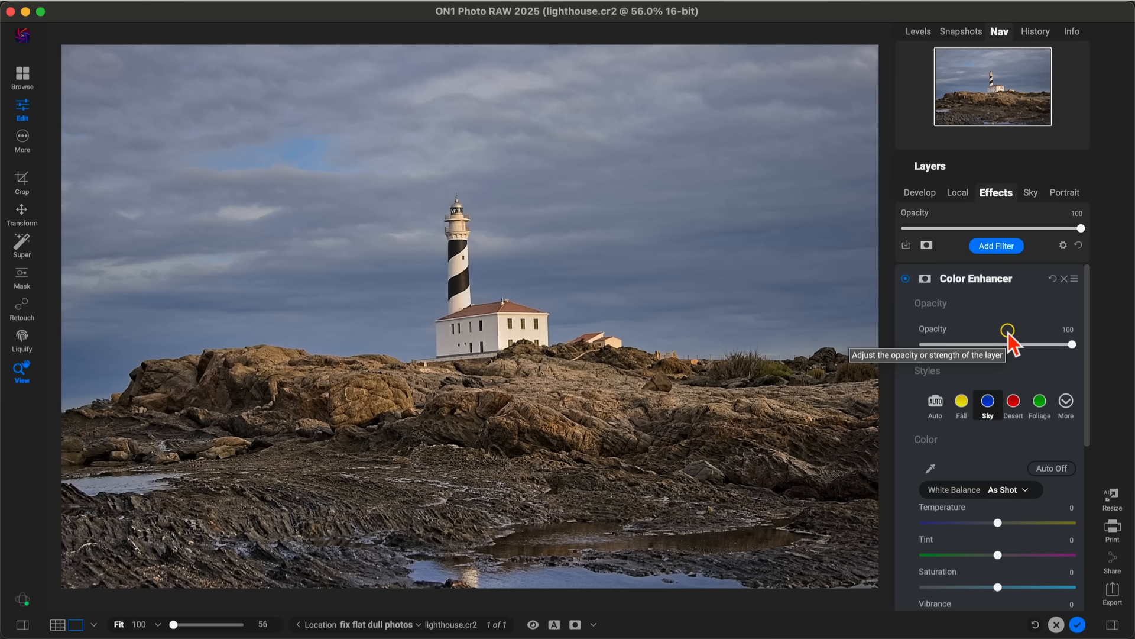
mouse_move(1019, 312)
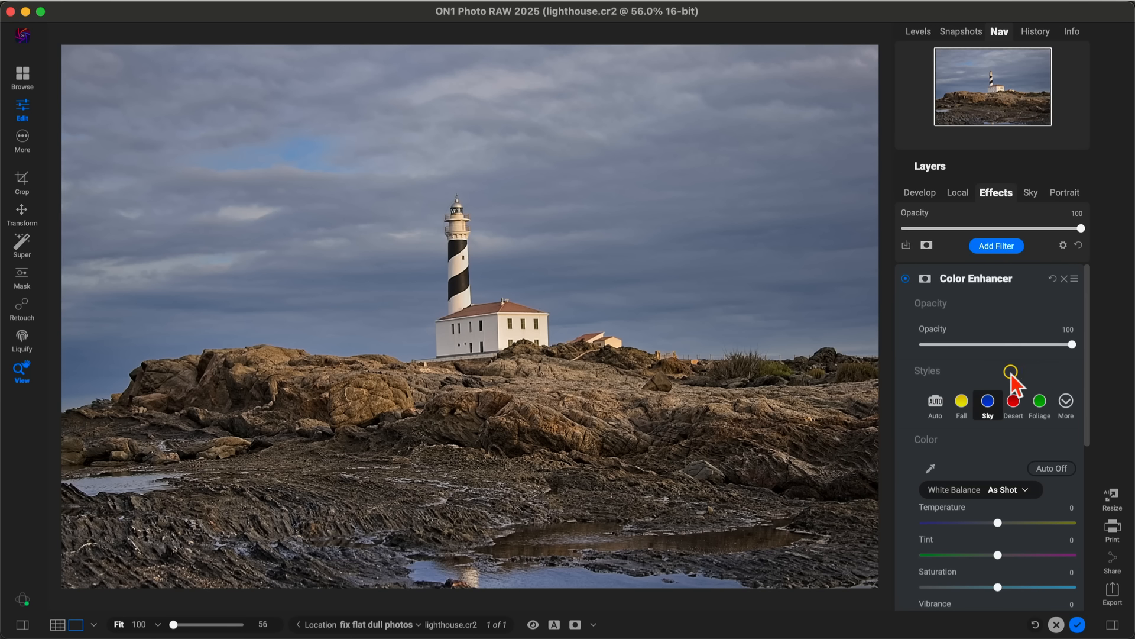
left_click(533, 625)
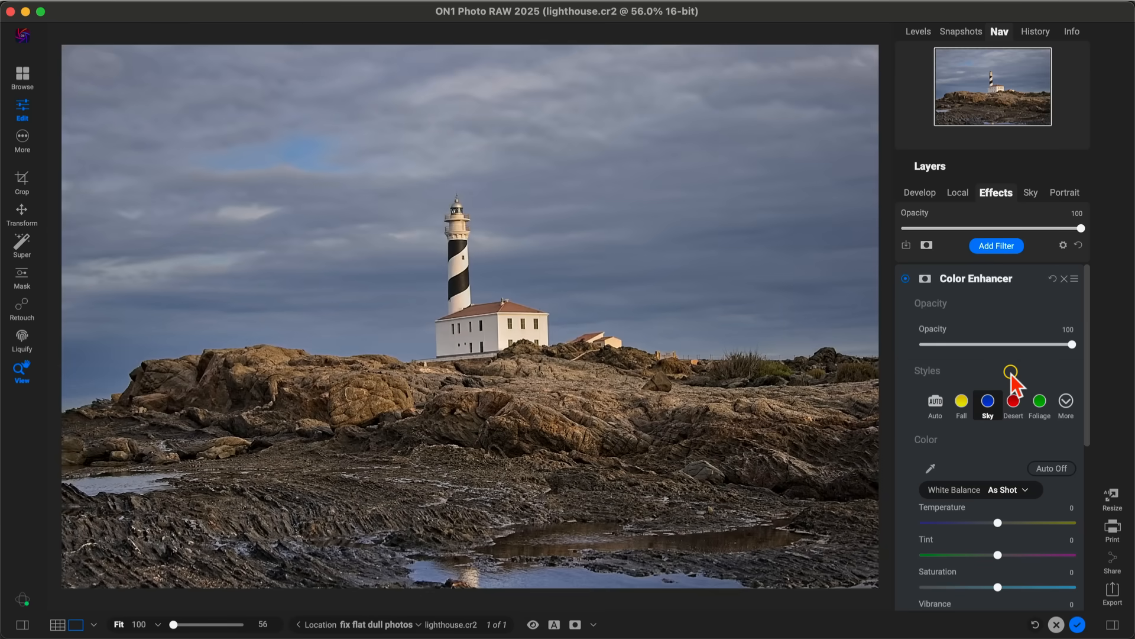
left_click(533, 624)
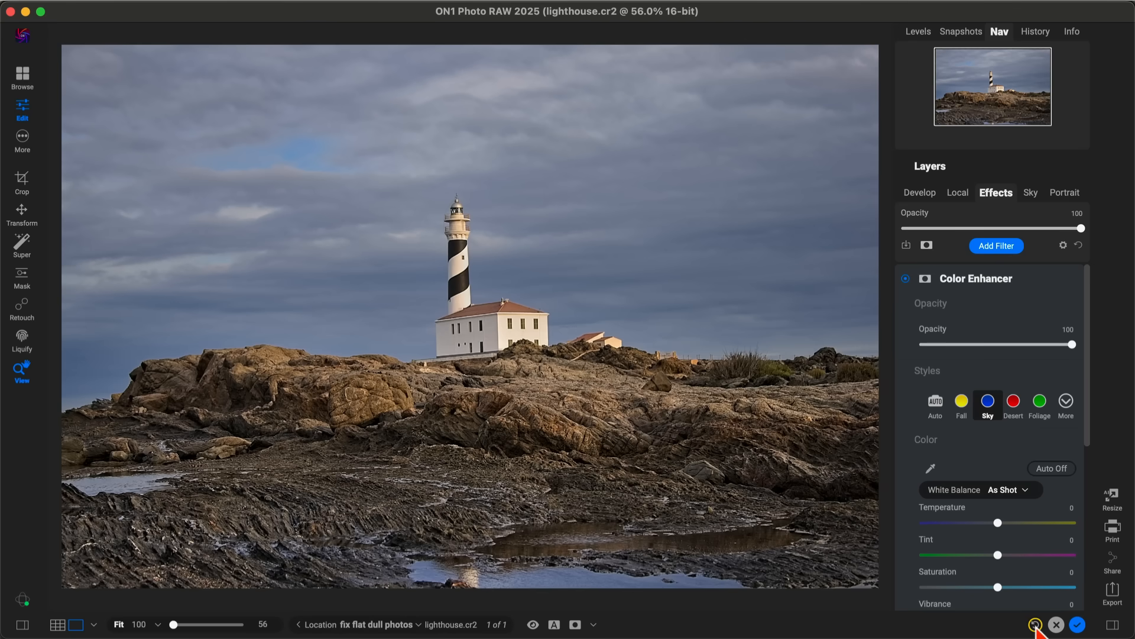
Step: Reset all edits, then darken globally to exposure -3.15, contrast 14, midtones 35
left_click(1034, 624)
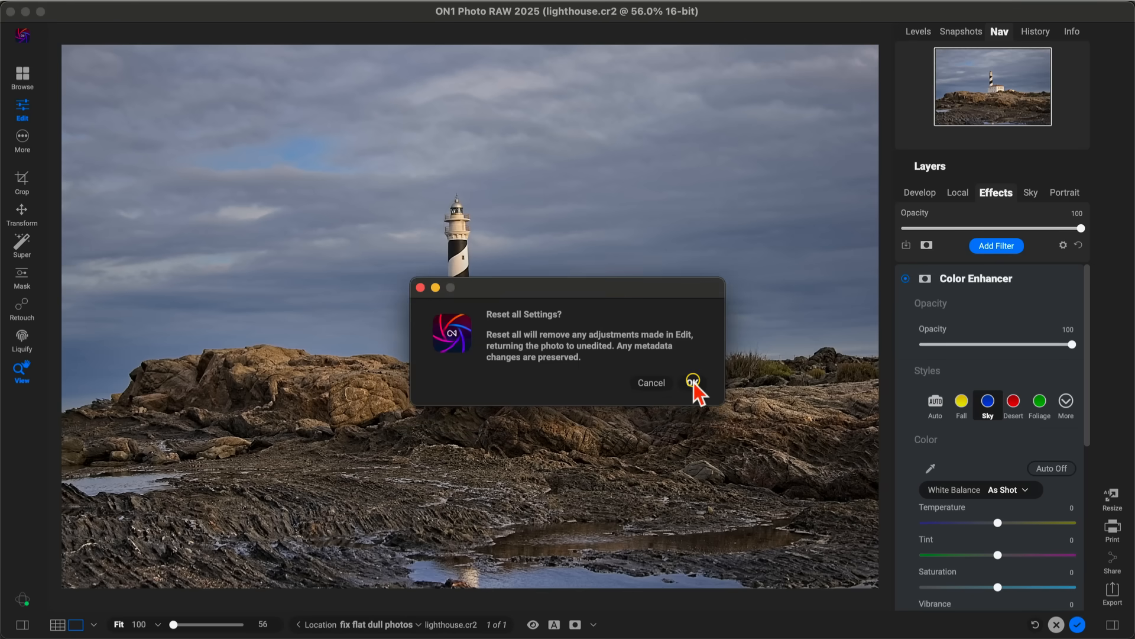
left_click(692, 382)
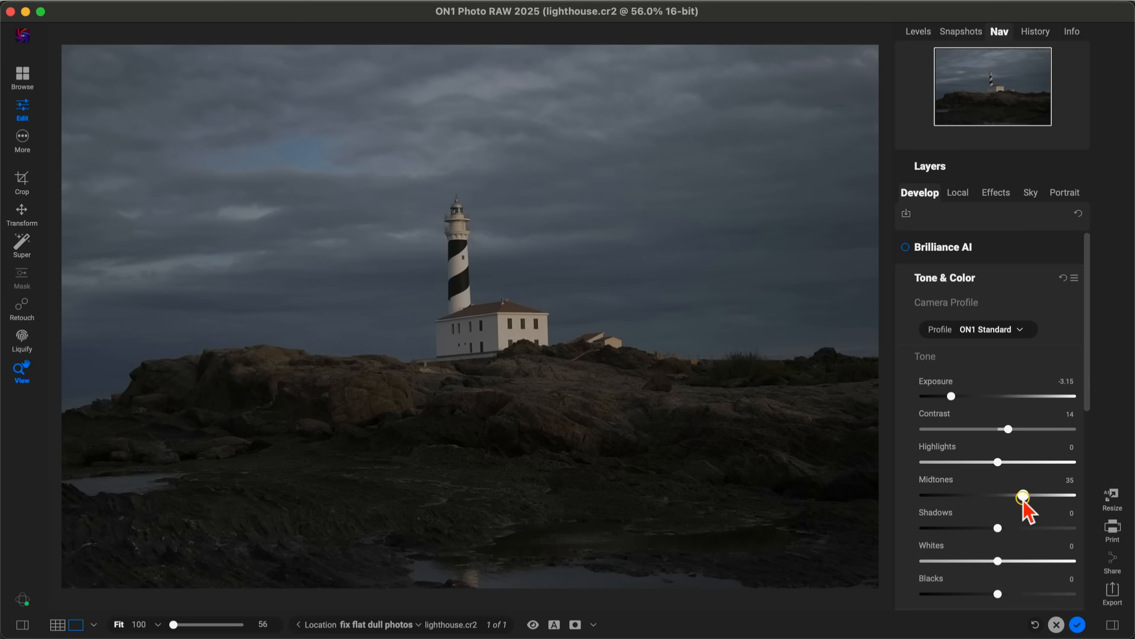
mouse_move(616, 62)
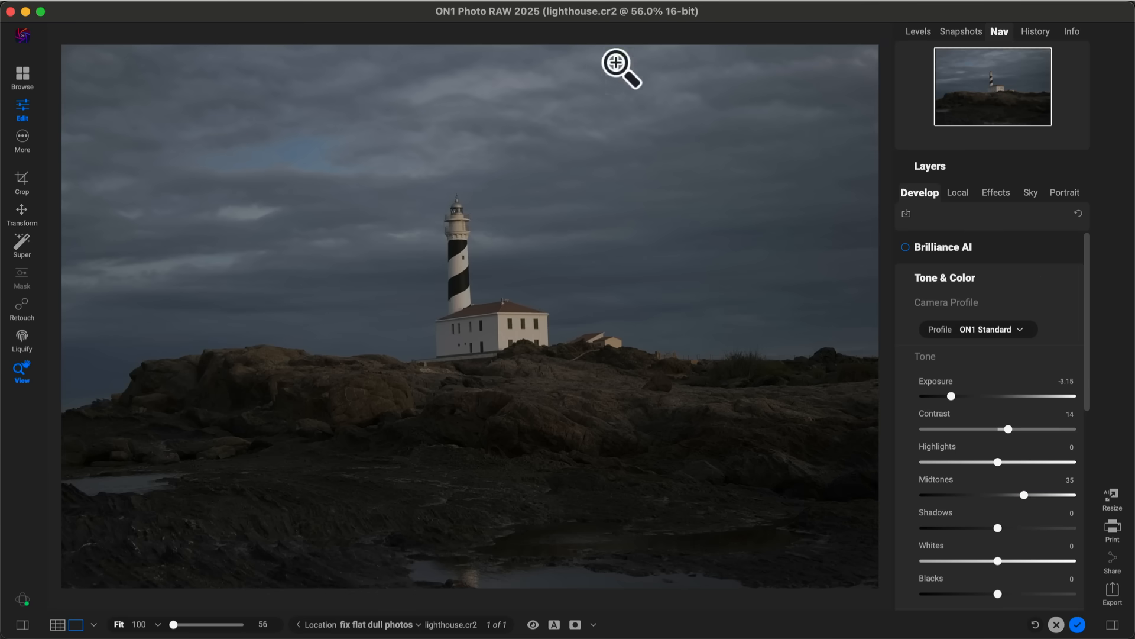
mouse_move(660, 65)
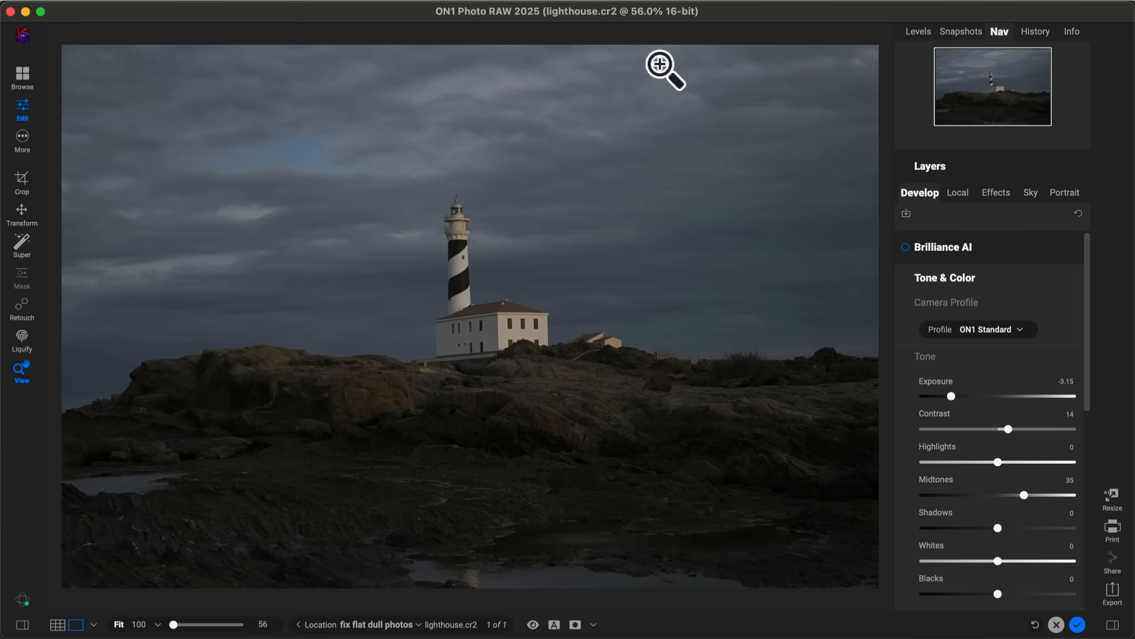
mouse_move(818, 234)
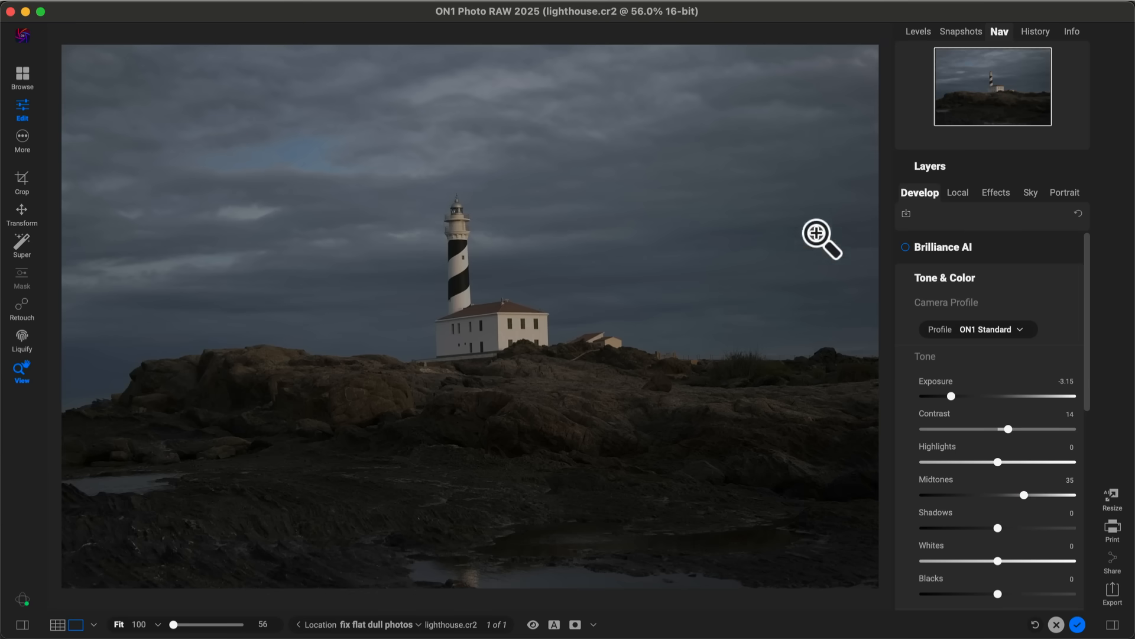
Step: Add a local adjustment layer with exposure 2, whites 100 and temperature 26
left_click(954, 192)
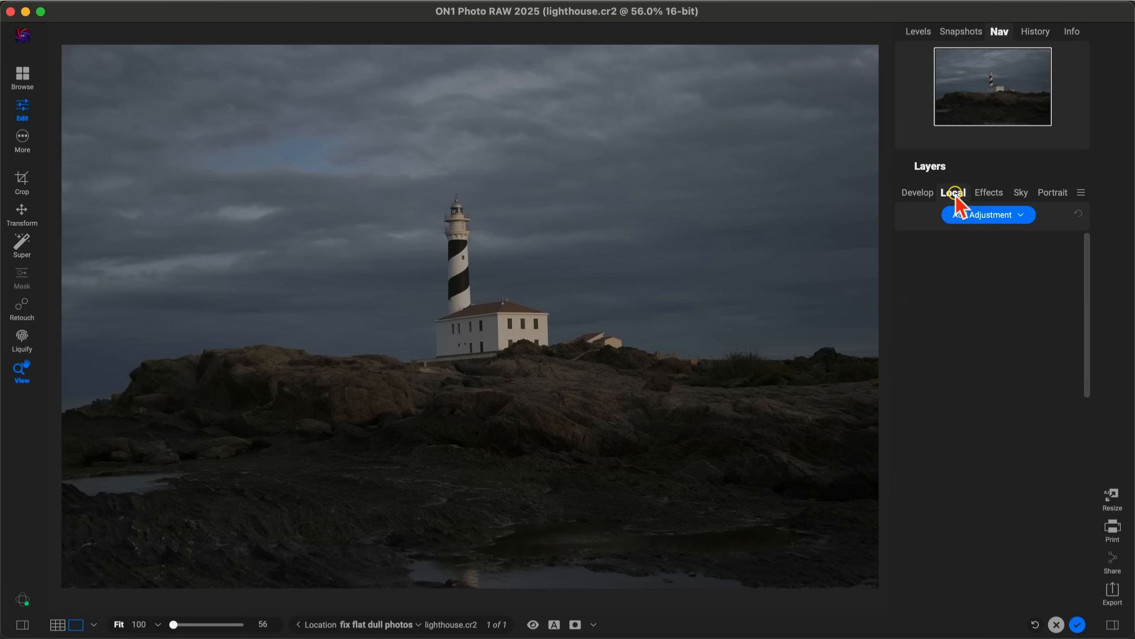
left_click(988, 215)
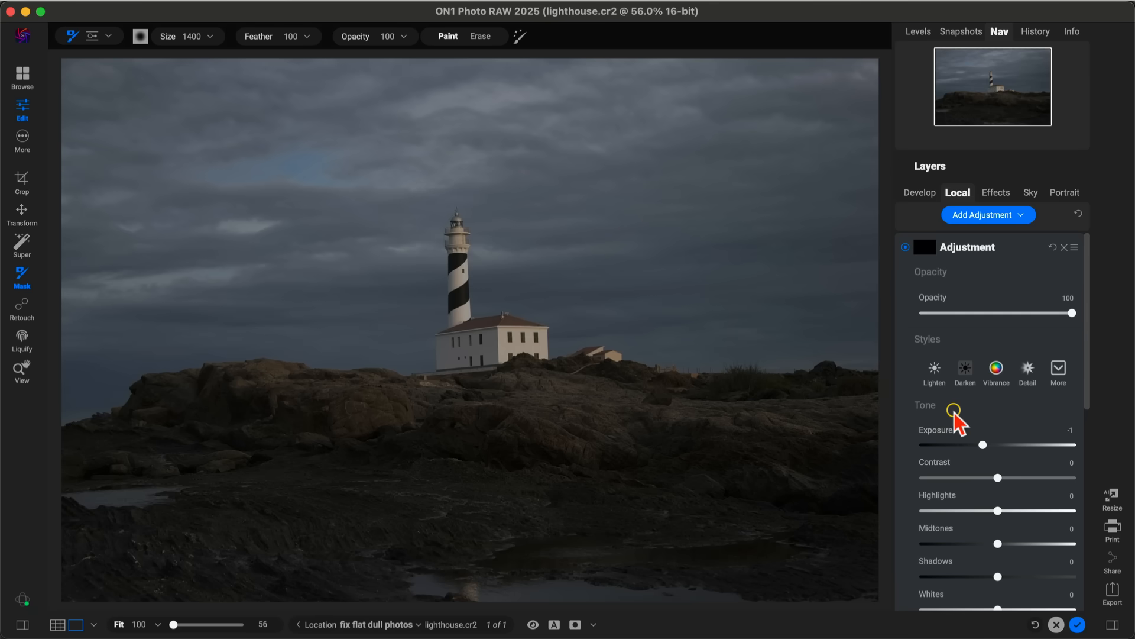
scroll("down", 3)
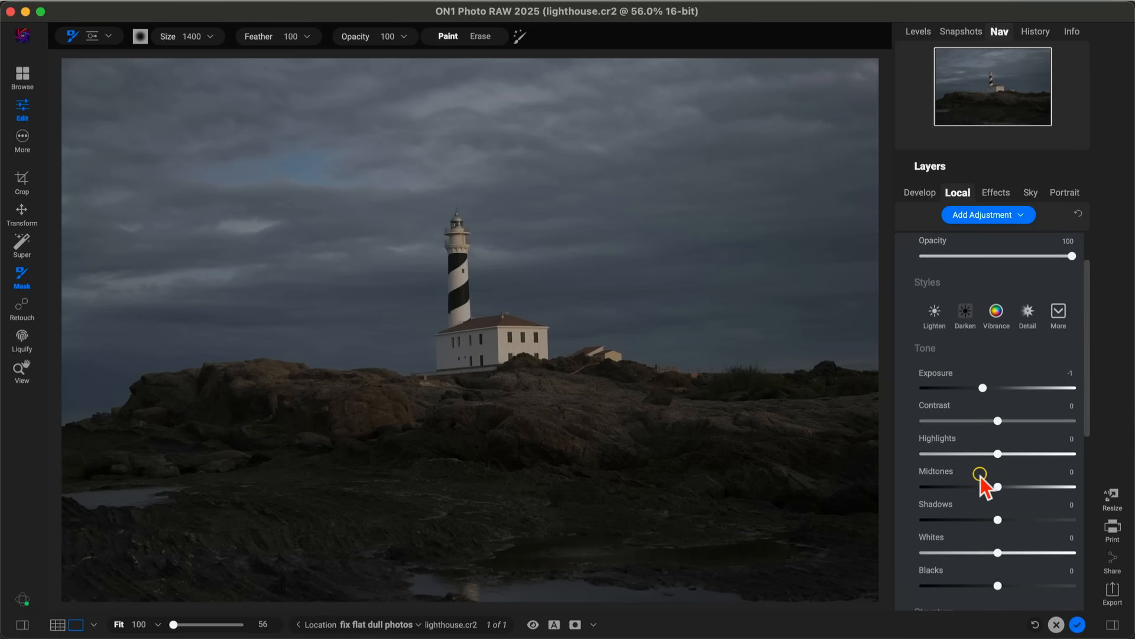
mouse_move(1003, 388)
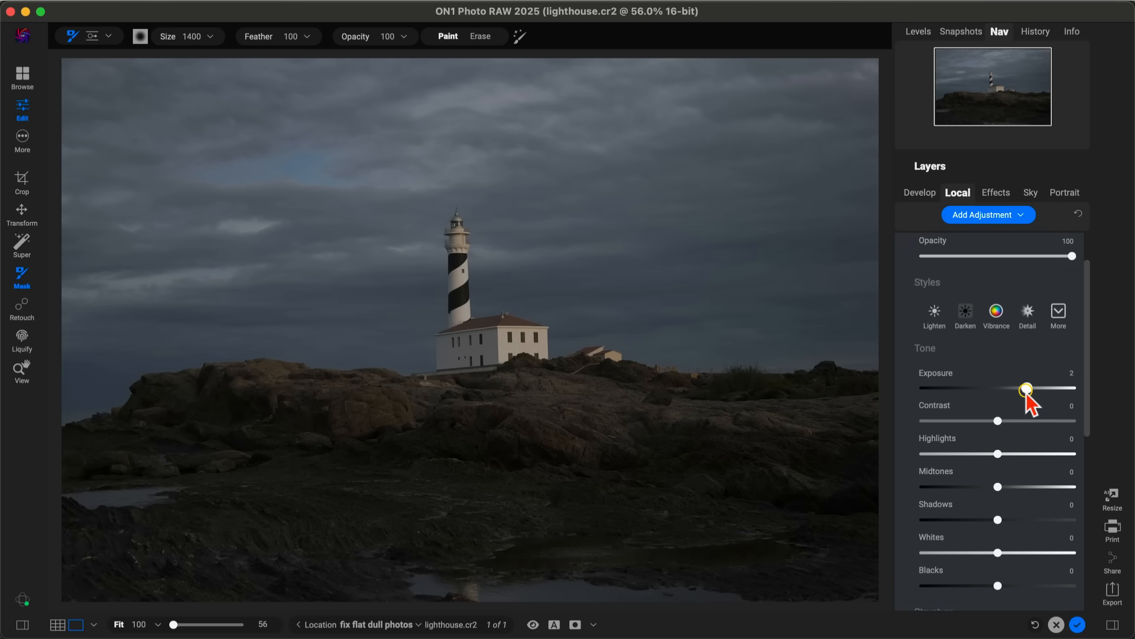
mouse_move(1002, 420)
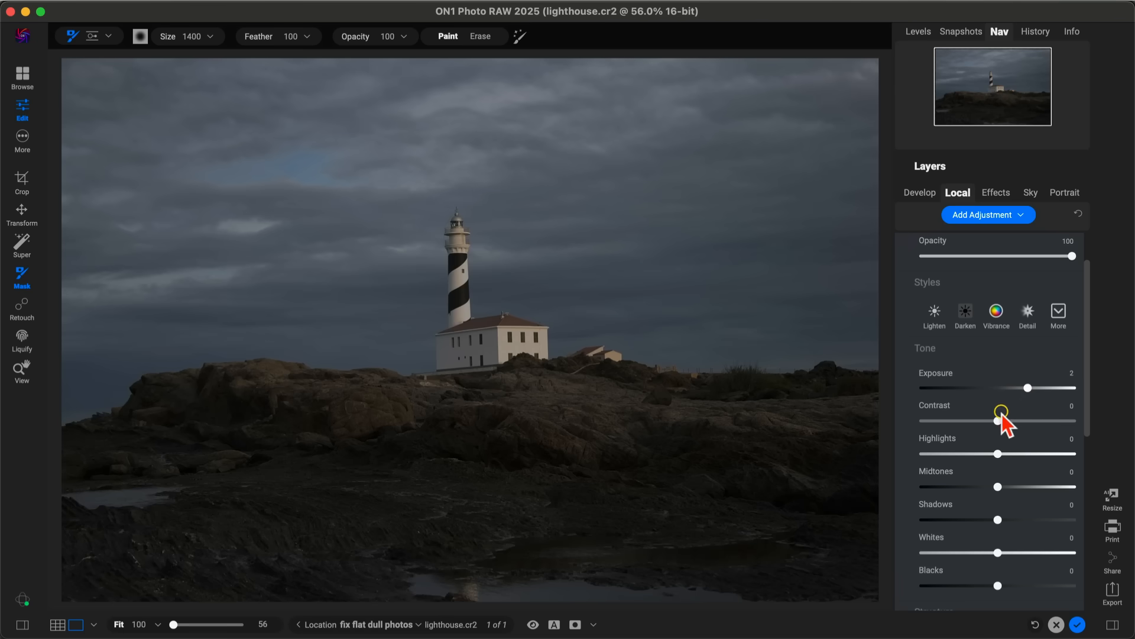
scroll("down", 3)
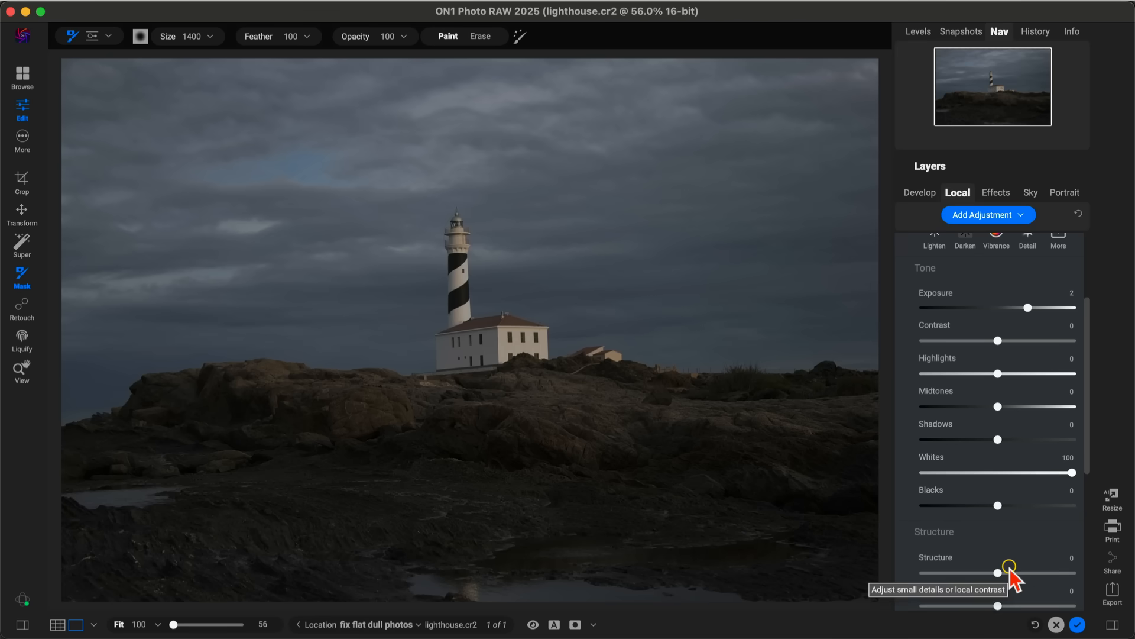
mouse_move(970, 478)
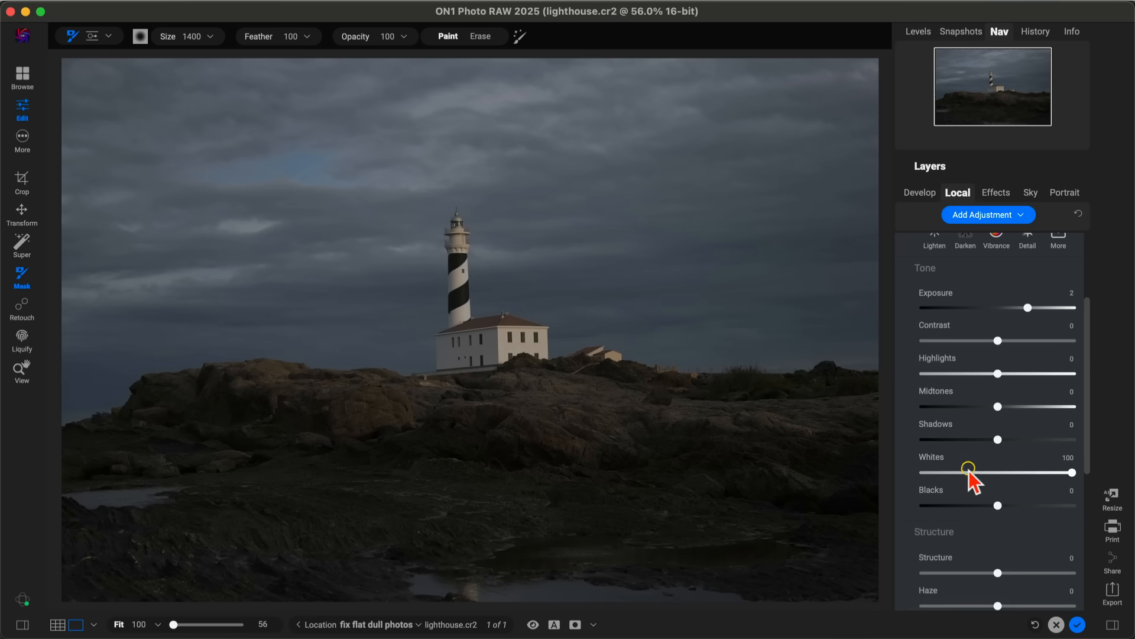
mouse_move(979, 405)
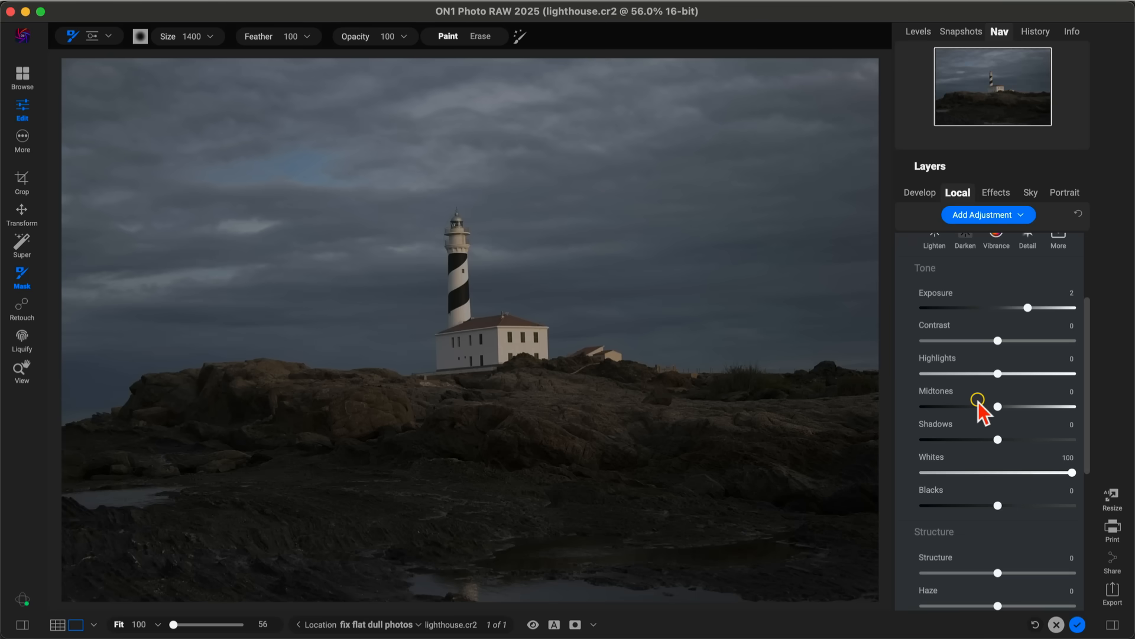
scroll("down", 3)
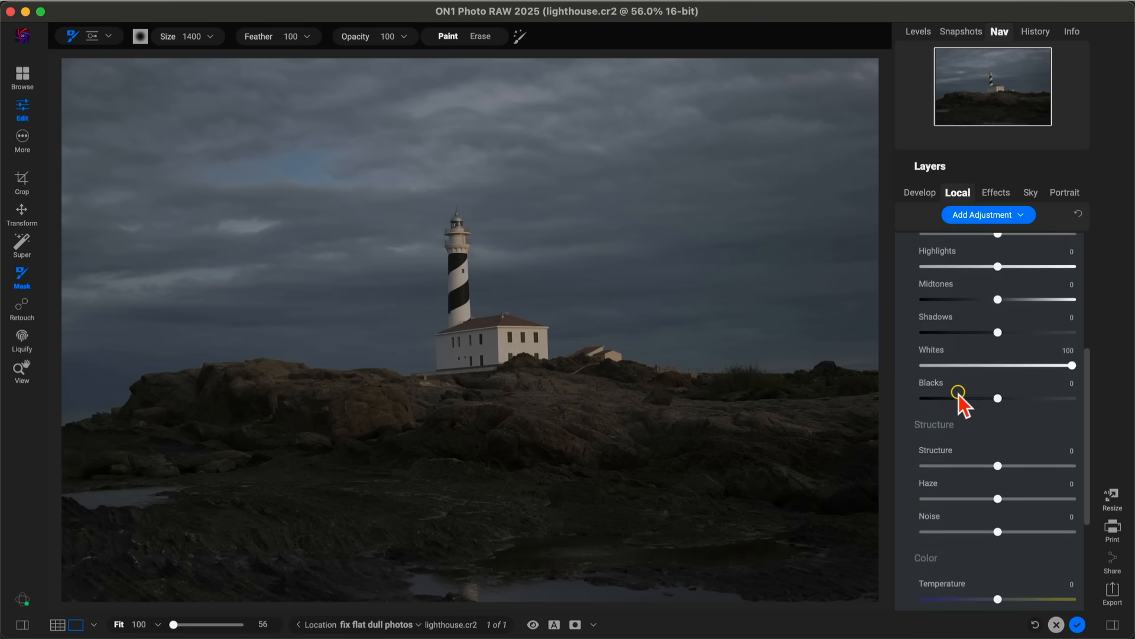
scroll("down", 3)
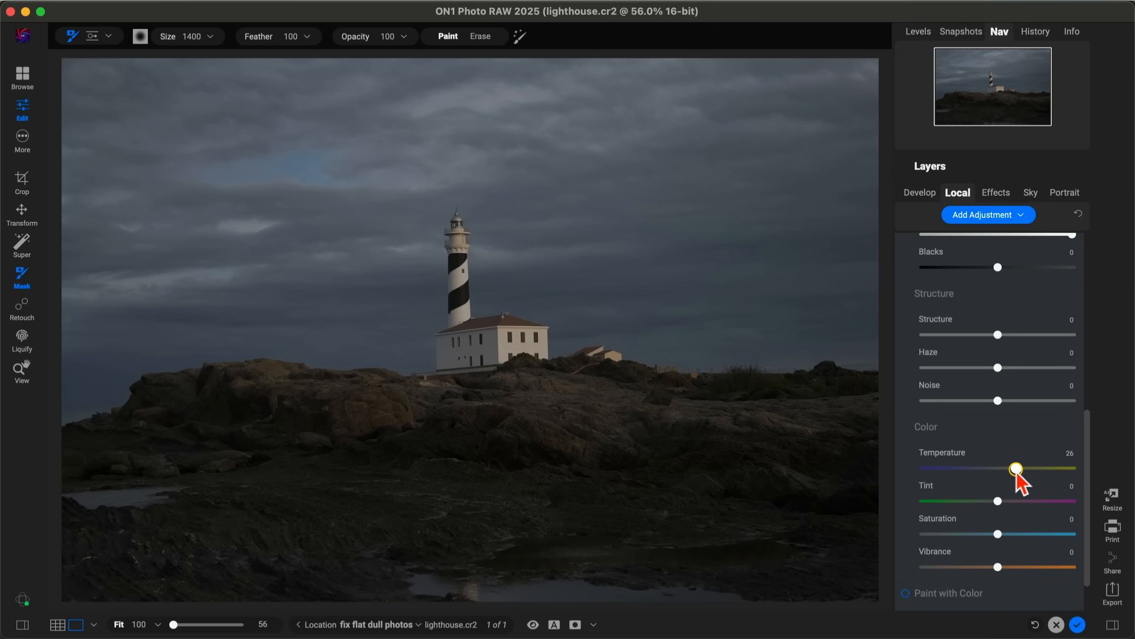
mouse_move(531, 92)
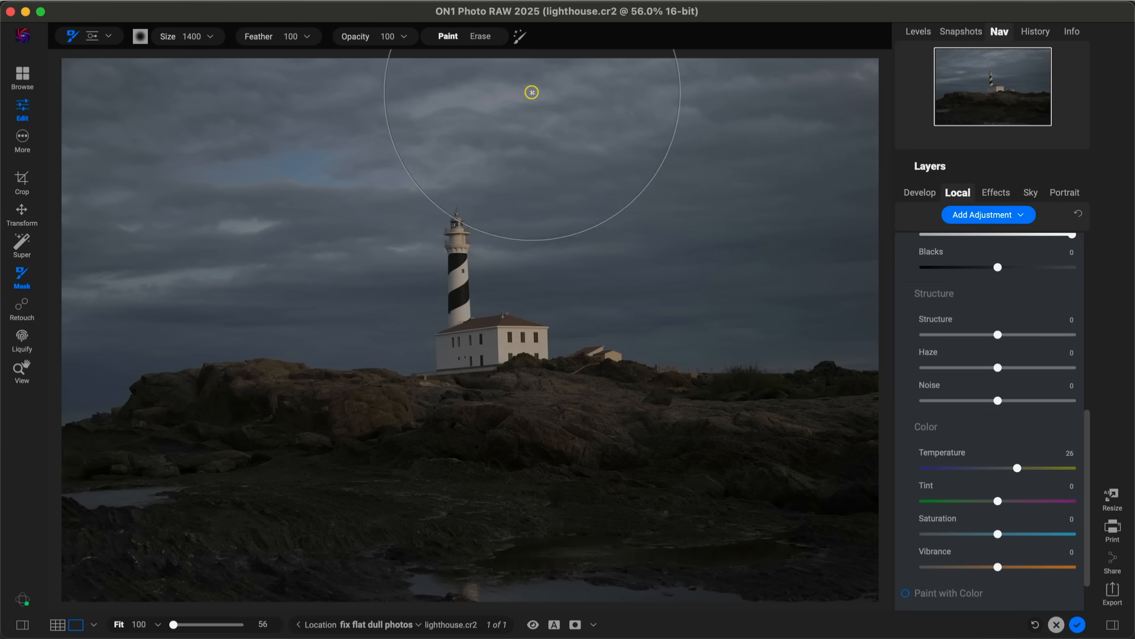
mouse_move(677, 331)
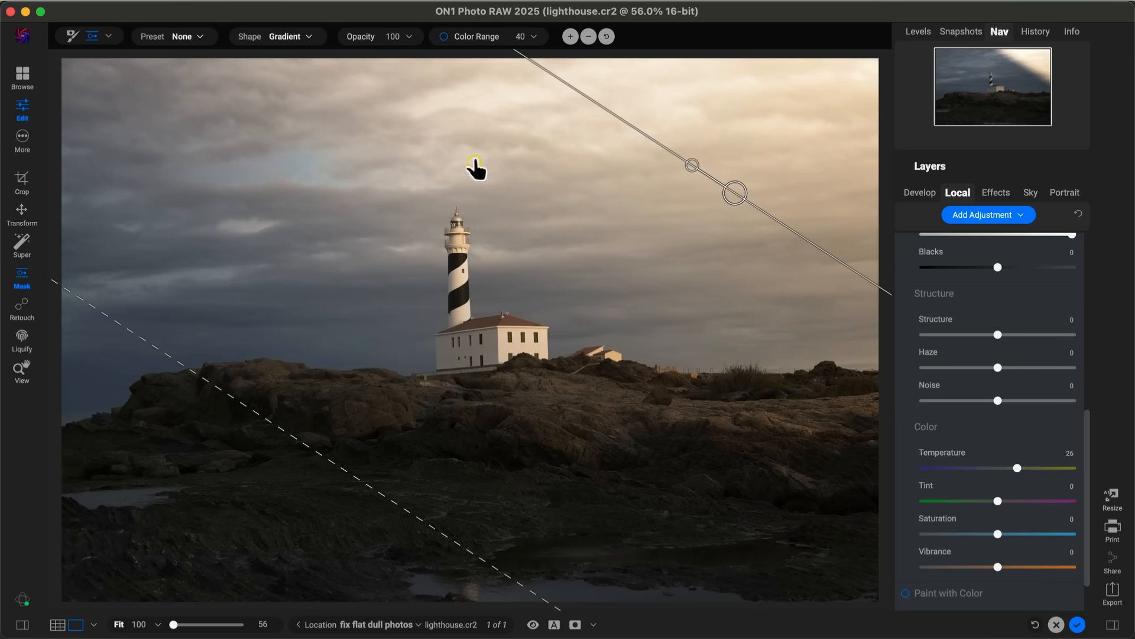
mouse_move(942, 464)
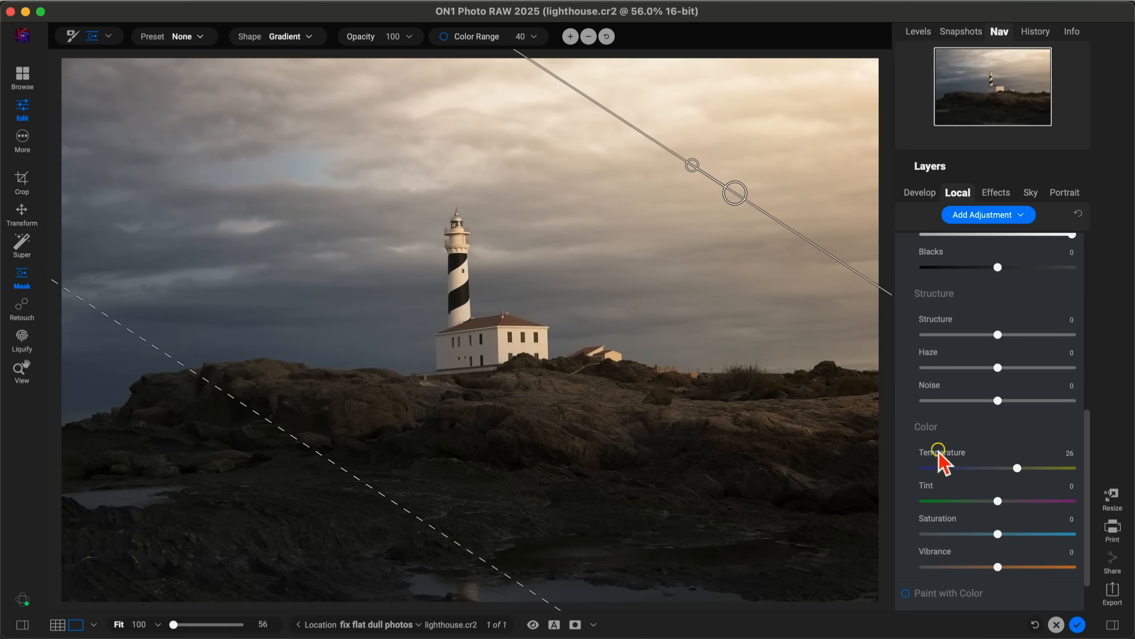
Step: Mask the warm adjustment with a diagonal gradient glowing from the top-right sky
scroll("up", 3)
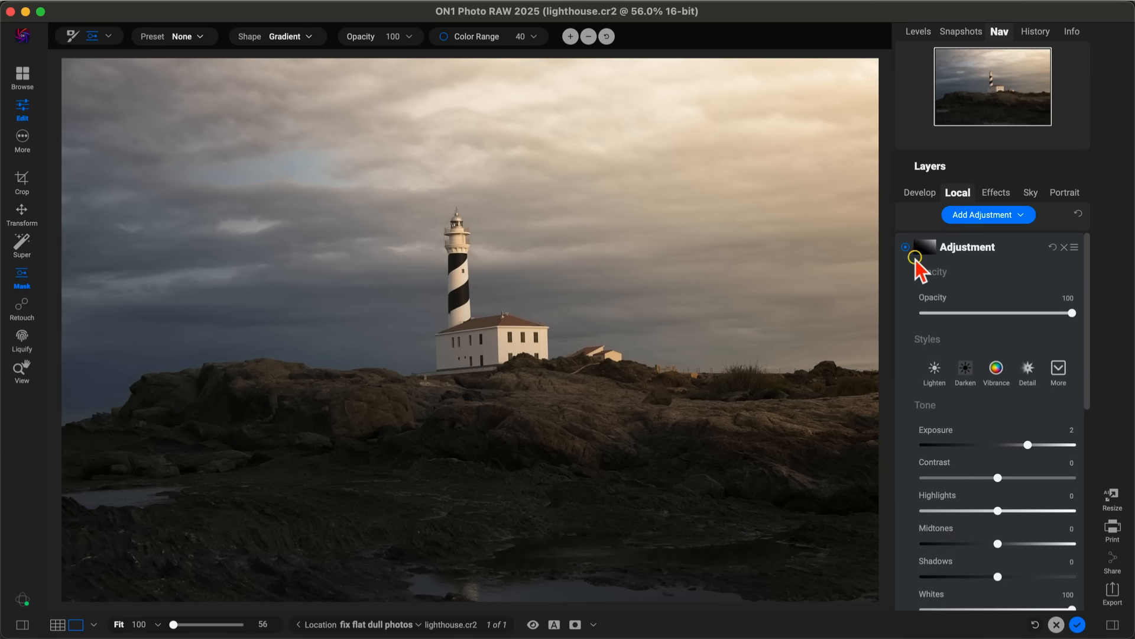
left_click(906, 247)
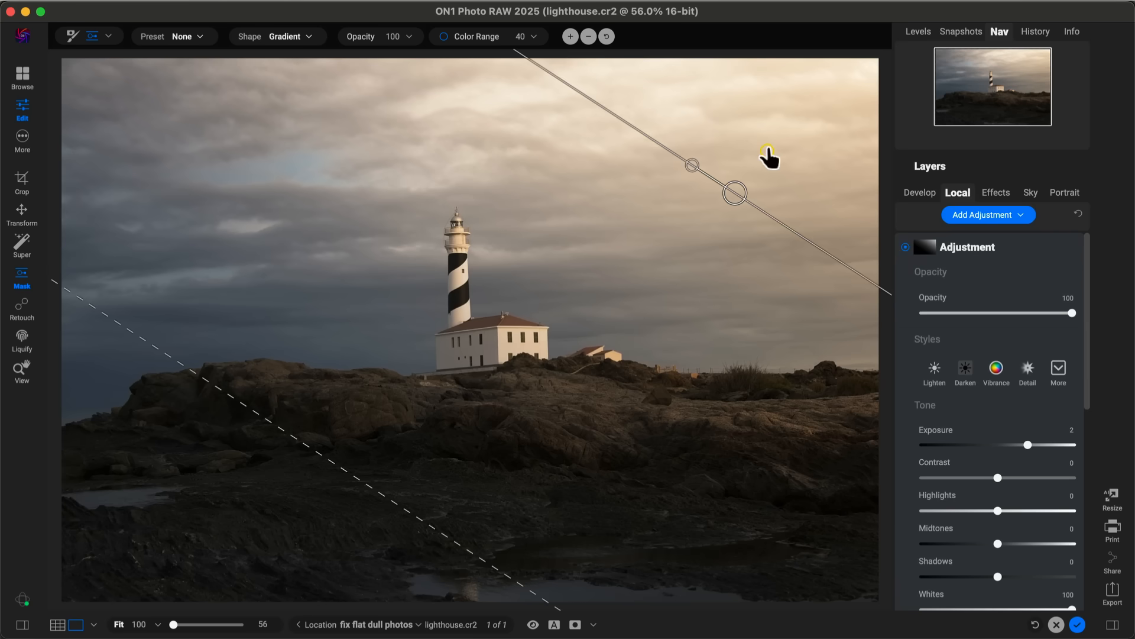
mouse_move(834, 129)
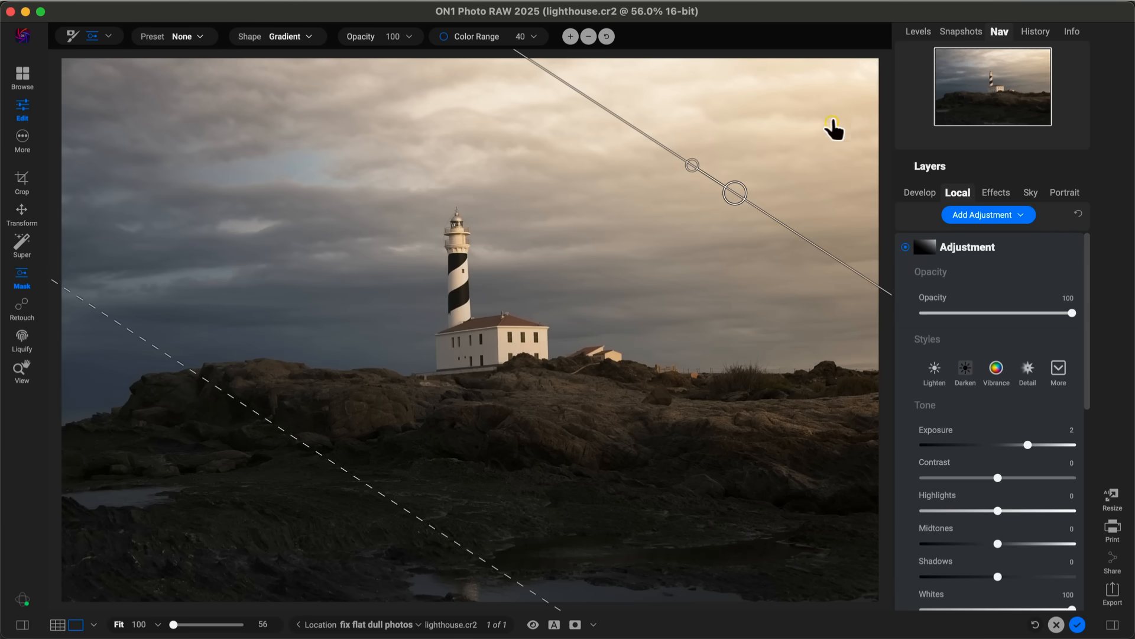
mouse_move(567, 307)
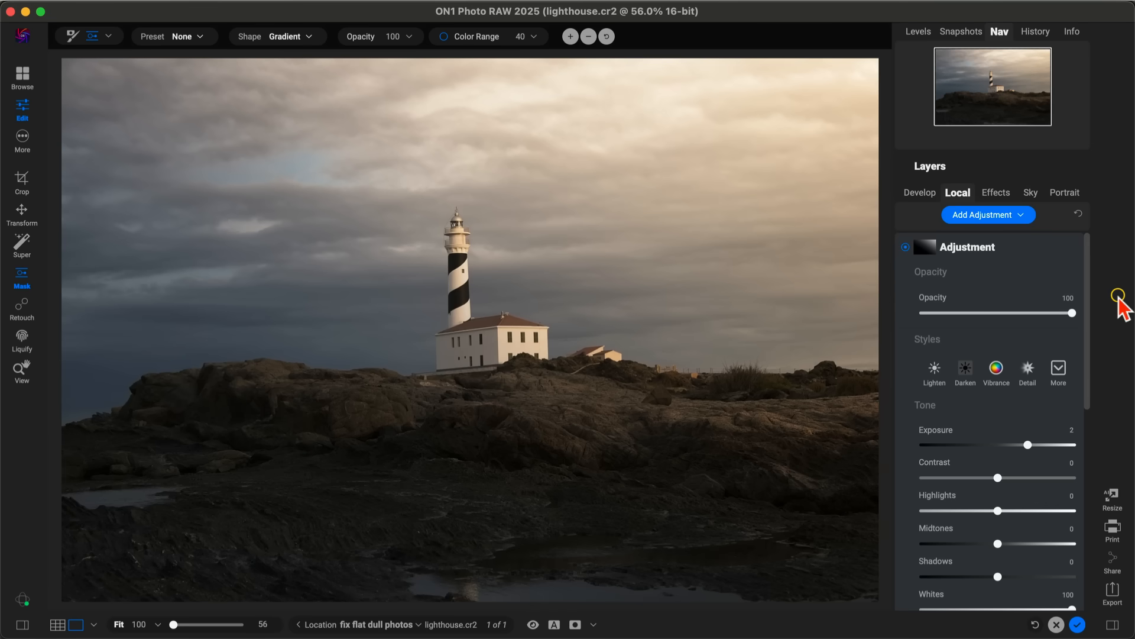
left_click(532, 625)
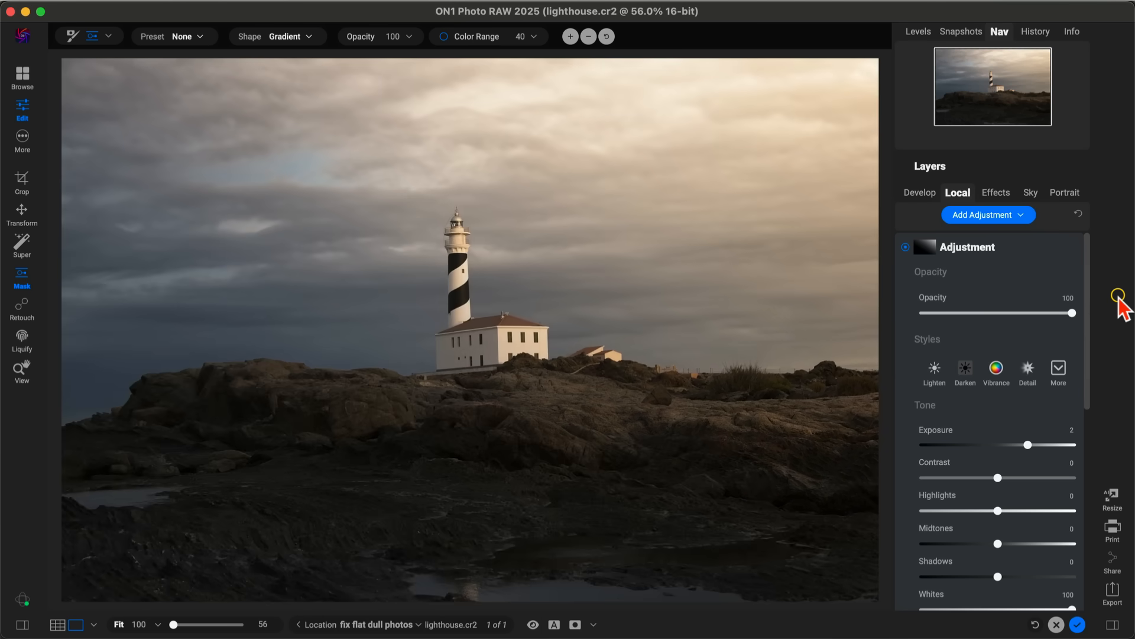
left_click(533, 624)
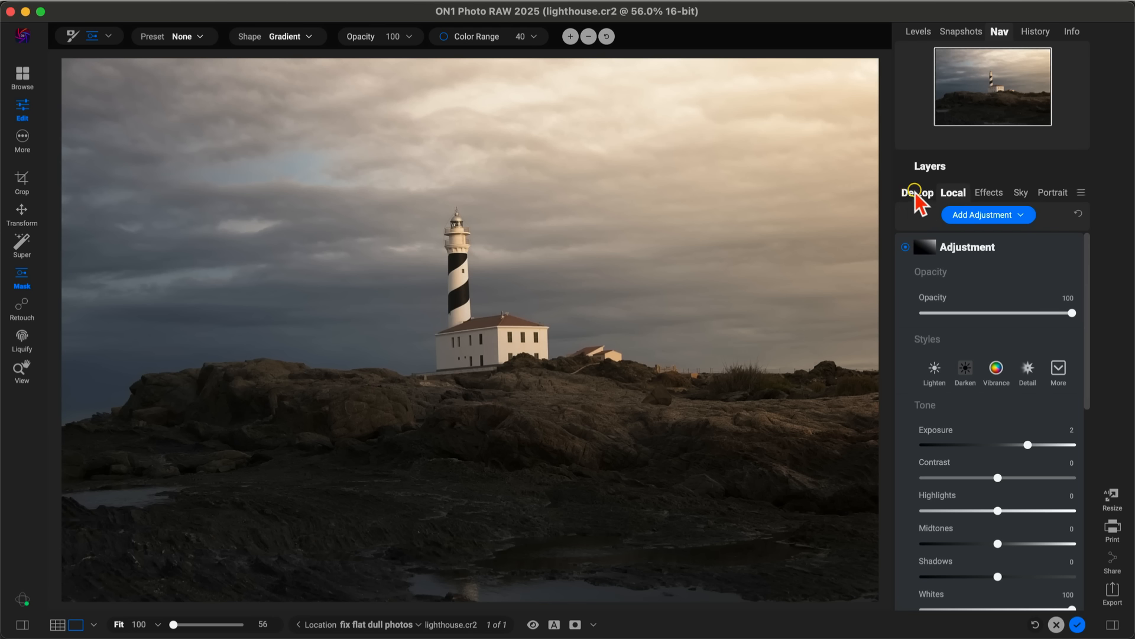
mouse_move(935, 204)
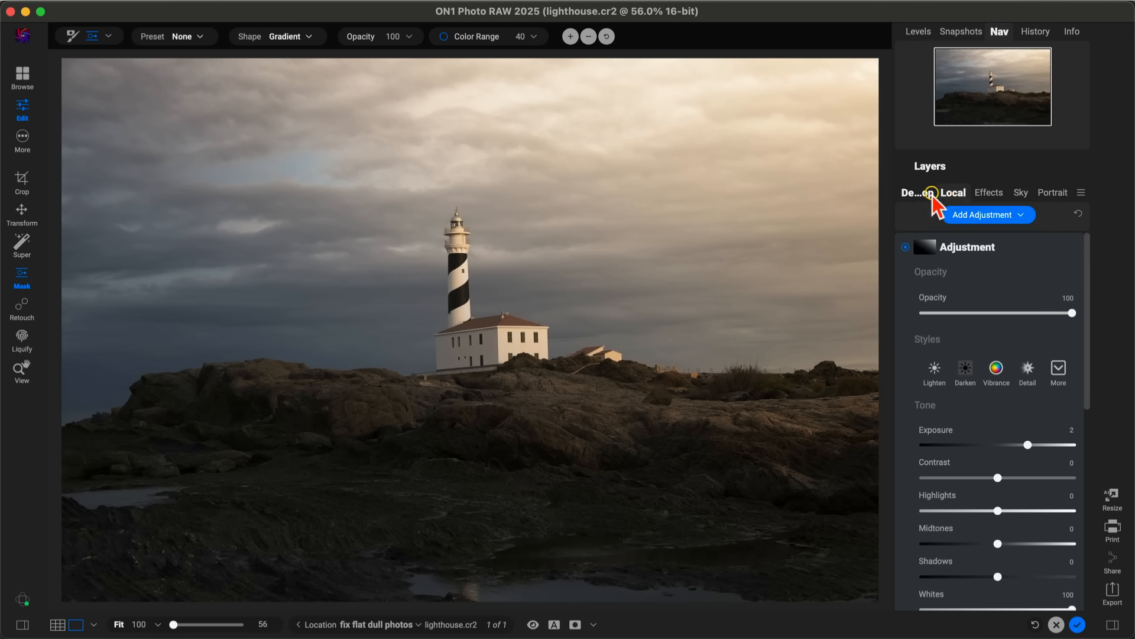
Step: Set global exposure -3.25 and midtones 43, then raise the gradient adjustment's exposure to 2.4
left_click(920, 192)
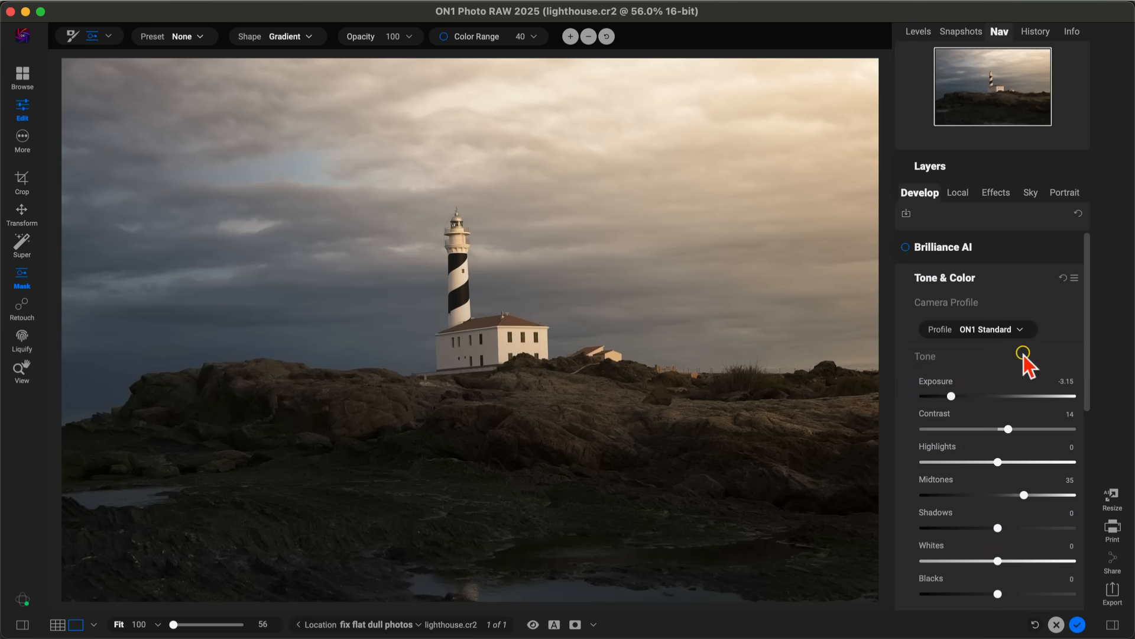
mouse_move(952, 397)
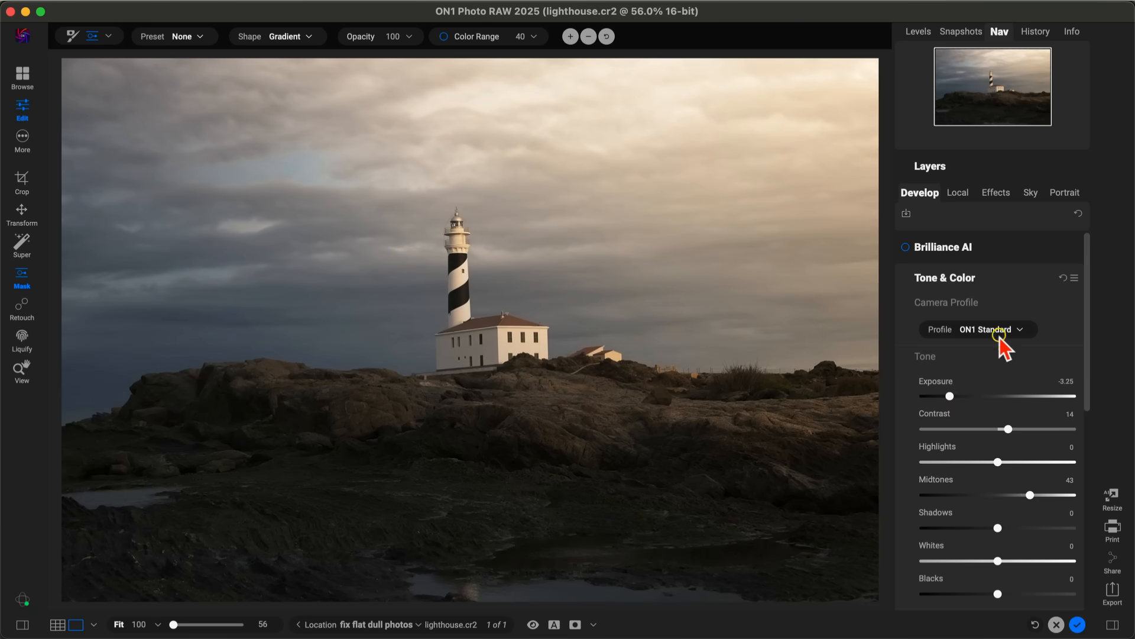
left_click(957, 193)
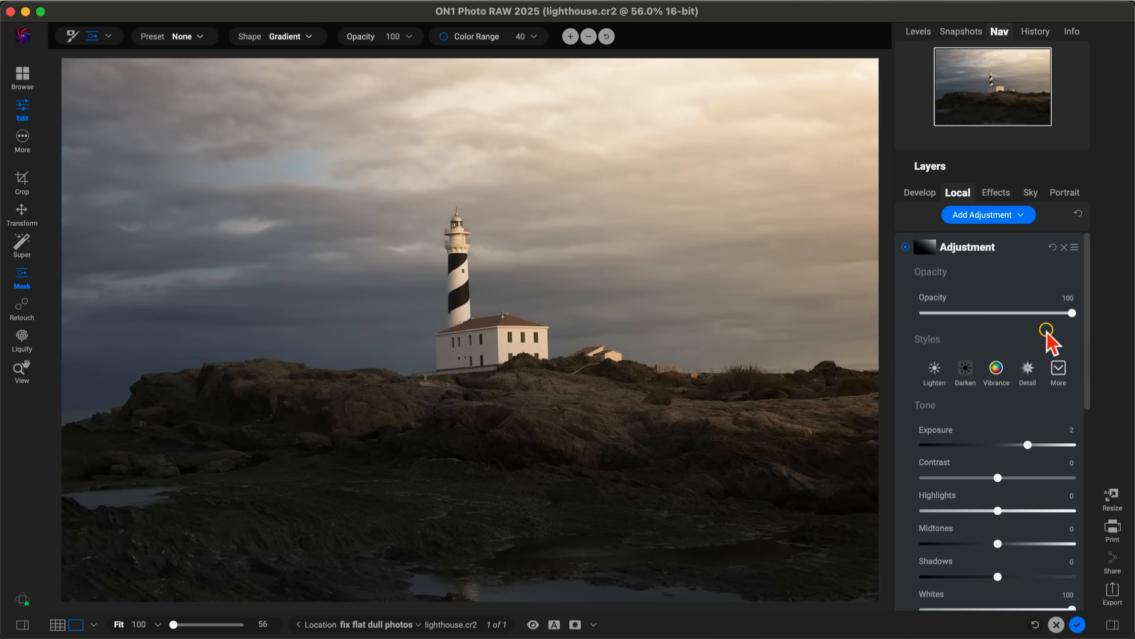
scroll("down", 3)
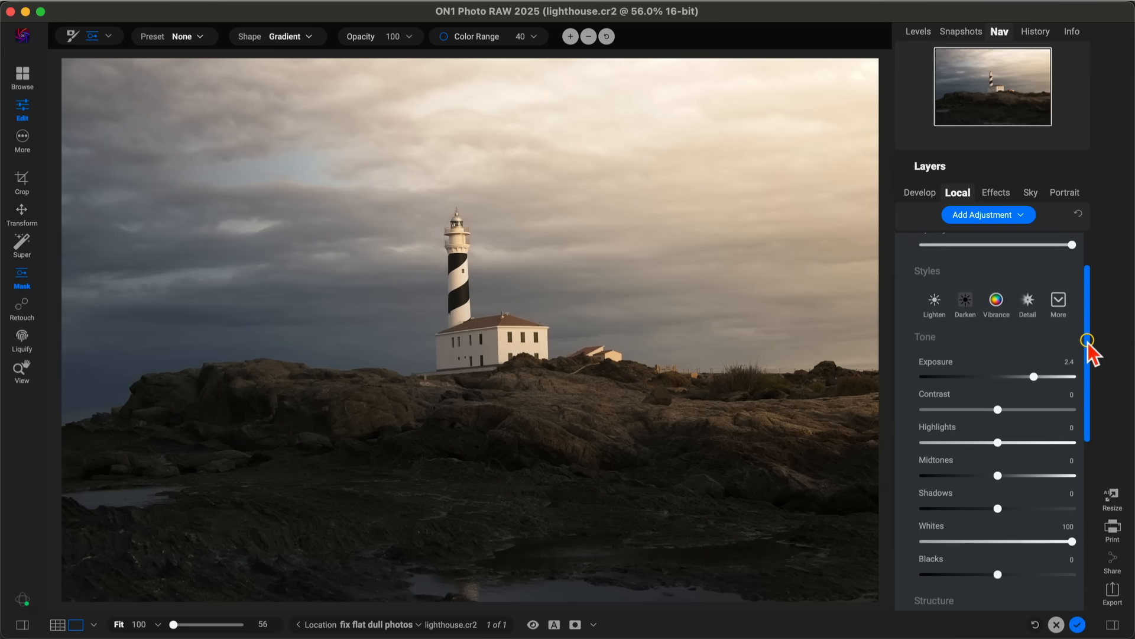
scroll("up", 3)
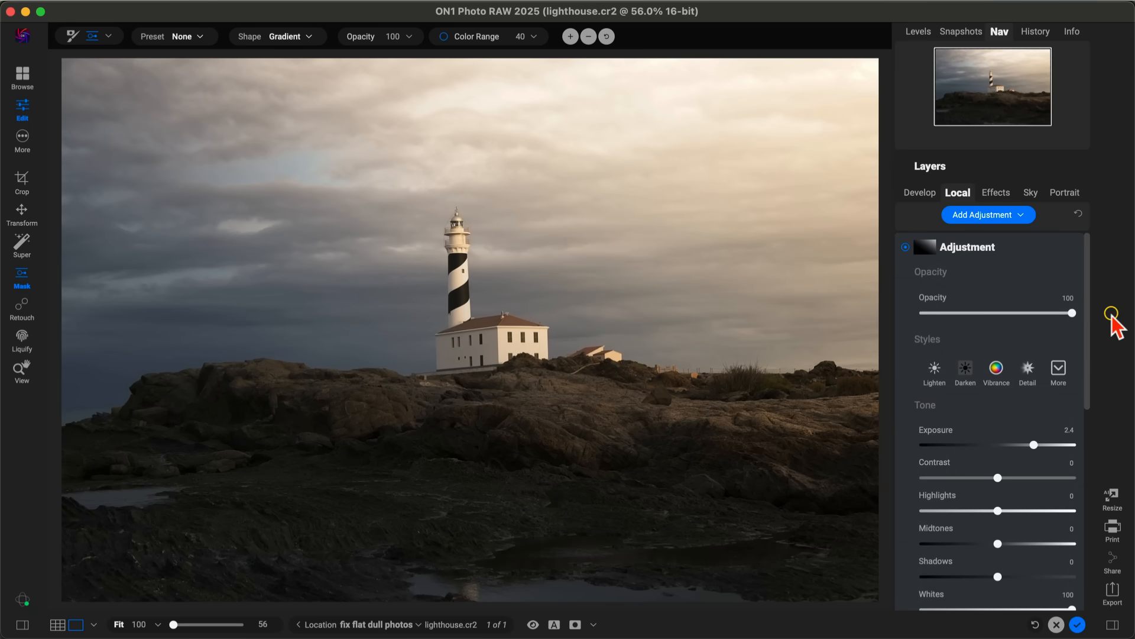